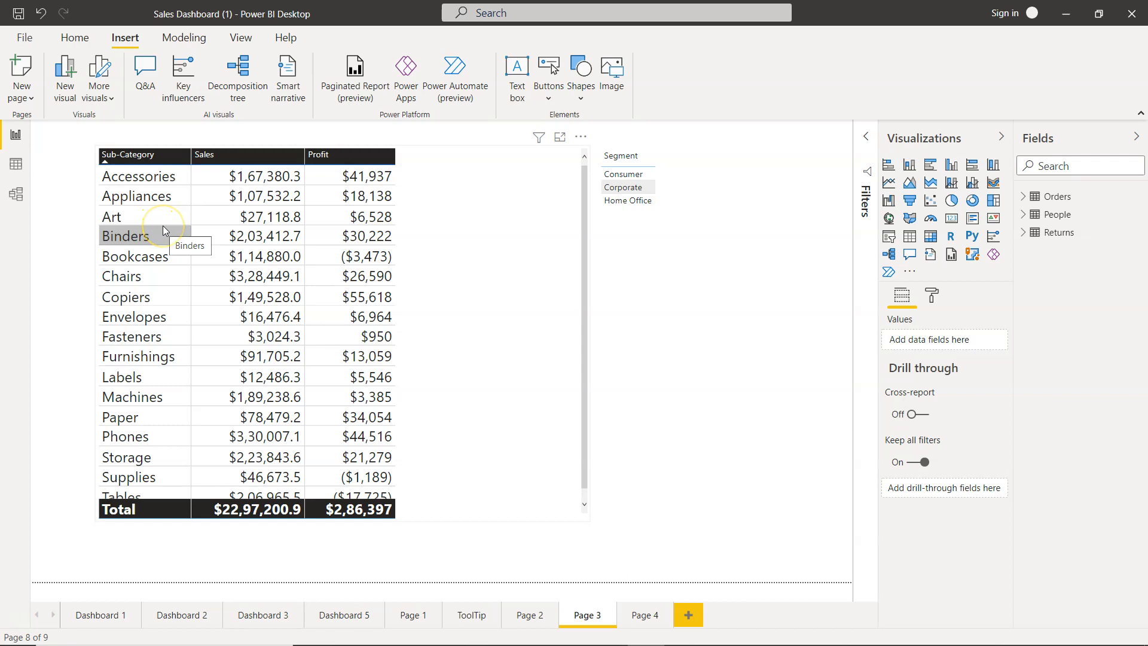
{"action": "mouse_move", "coordinate": [203, 267]}
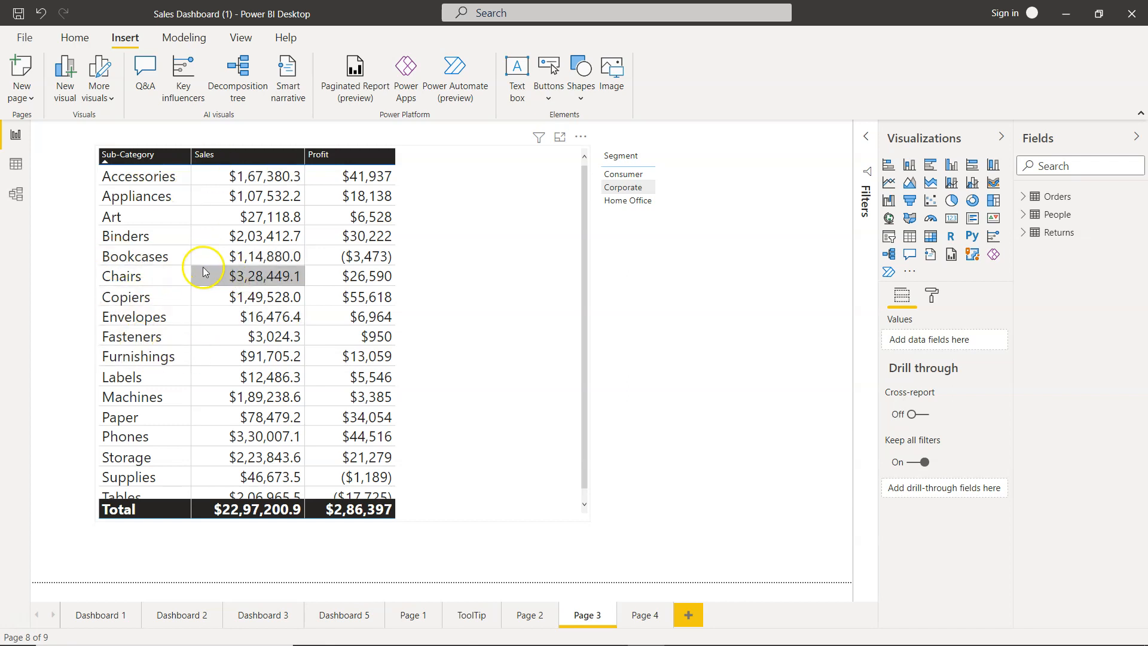
{"action": "mouse_move", "coordinate": [662, 569]}
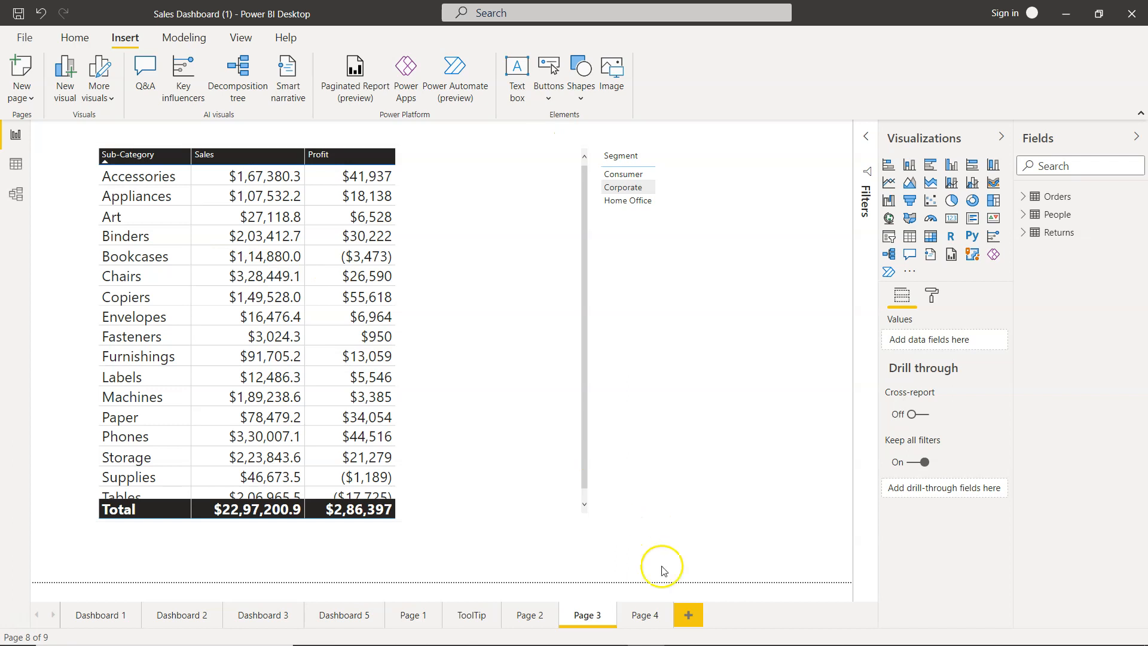
View the Page 4 Chairs Sales by Day chart, briefly checking Page 3 in between.
{"action": "left_click", "coordinate": [644, 615]}
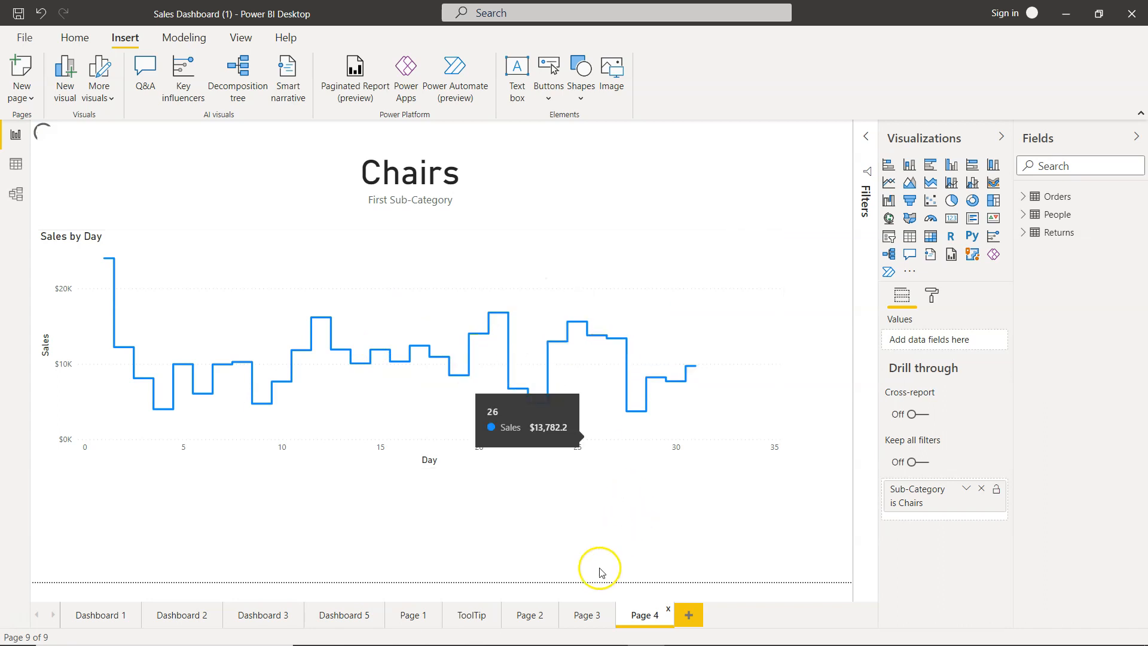
{"action": "left_click", "coordinate": [587, 615]}
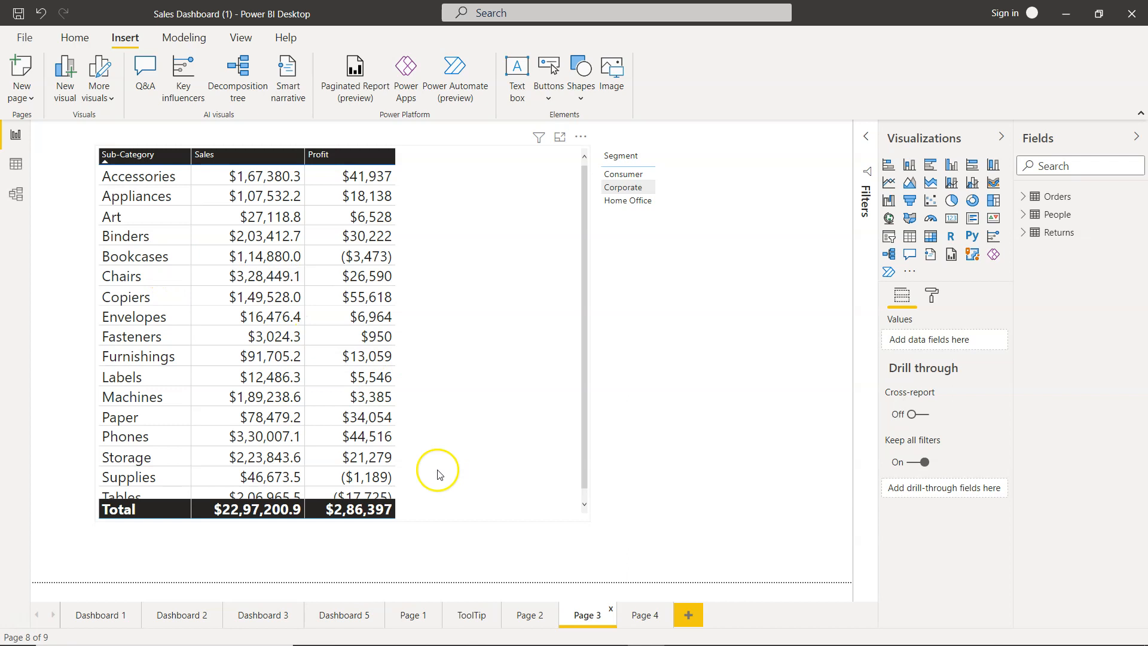
{"action": "left_click", "coordinate": [645, 614]}
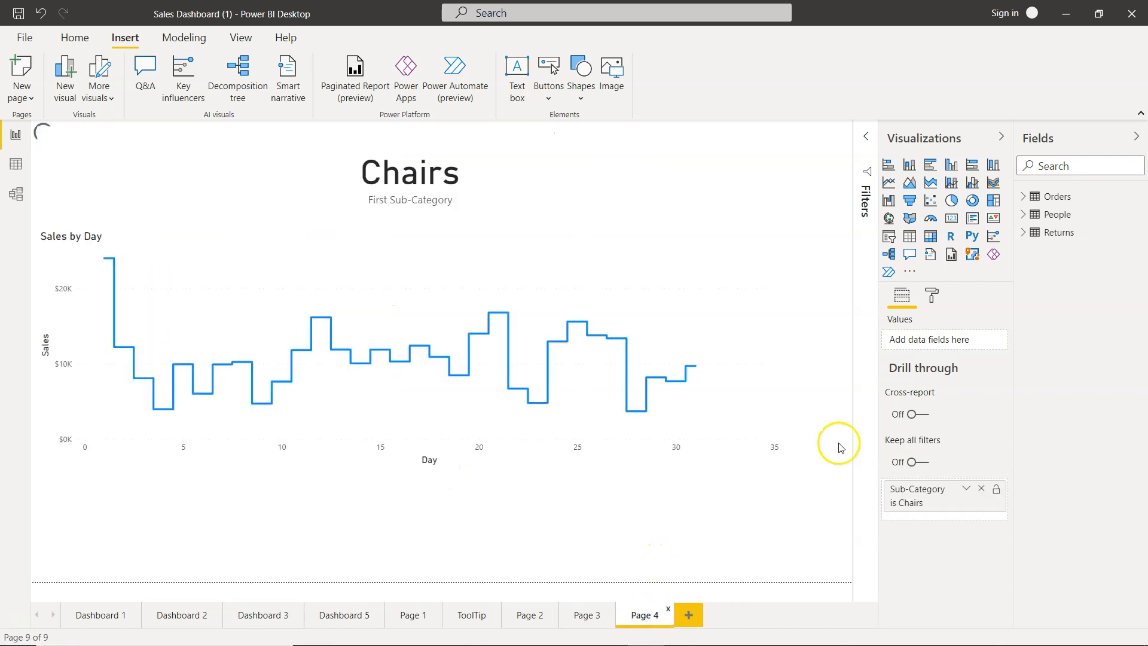
{"action": "mouse_move", "coordinate": [925, 504]}
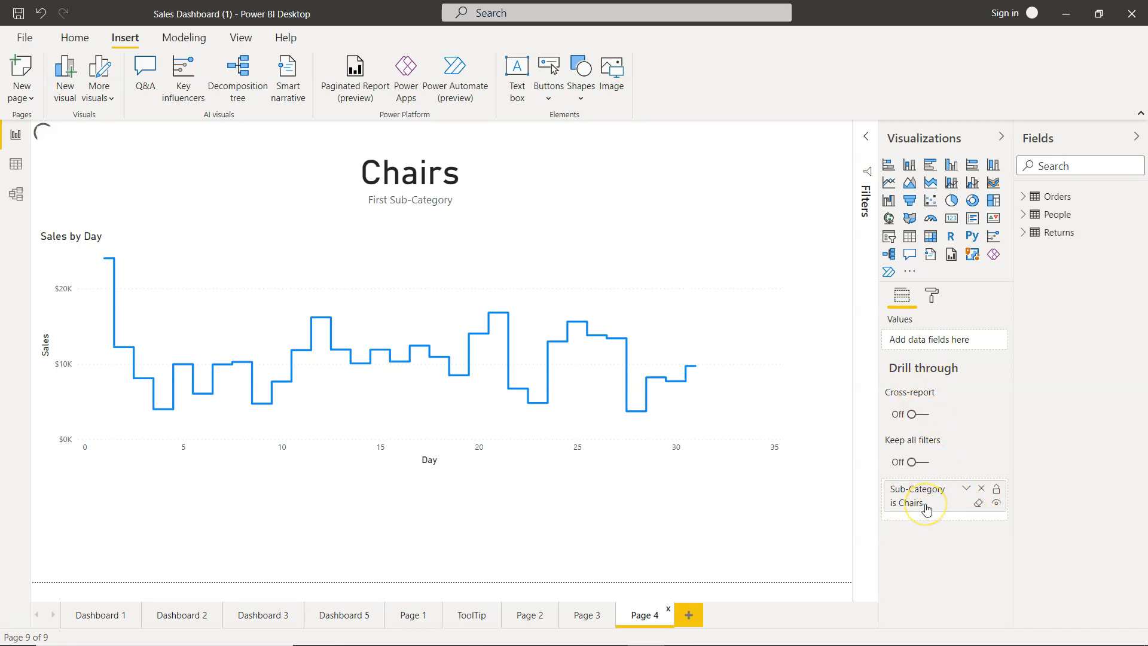
{"action": "mouse_move", "coordinate": [937, 513]}
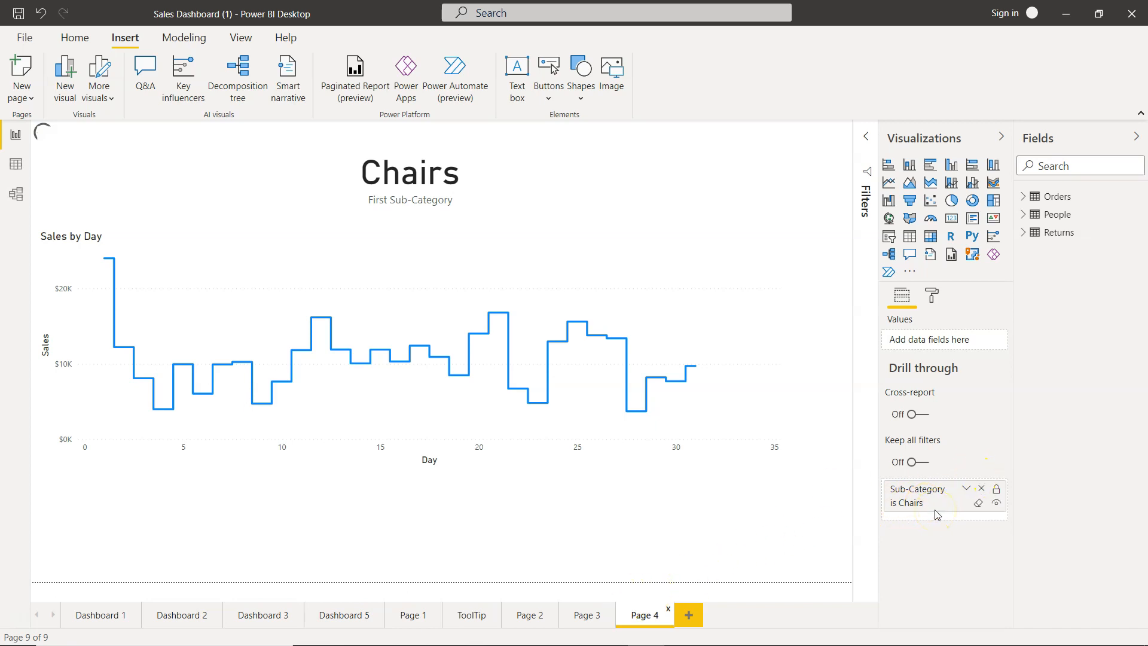
{"action": "mouse_move", "coordinate": [882, 503]}
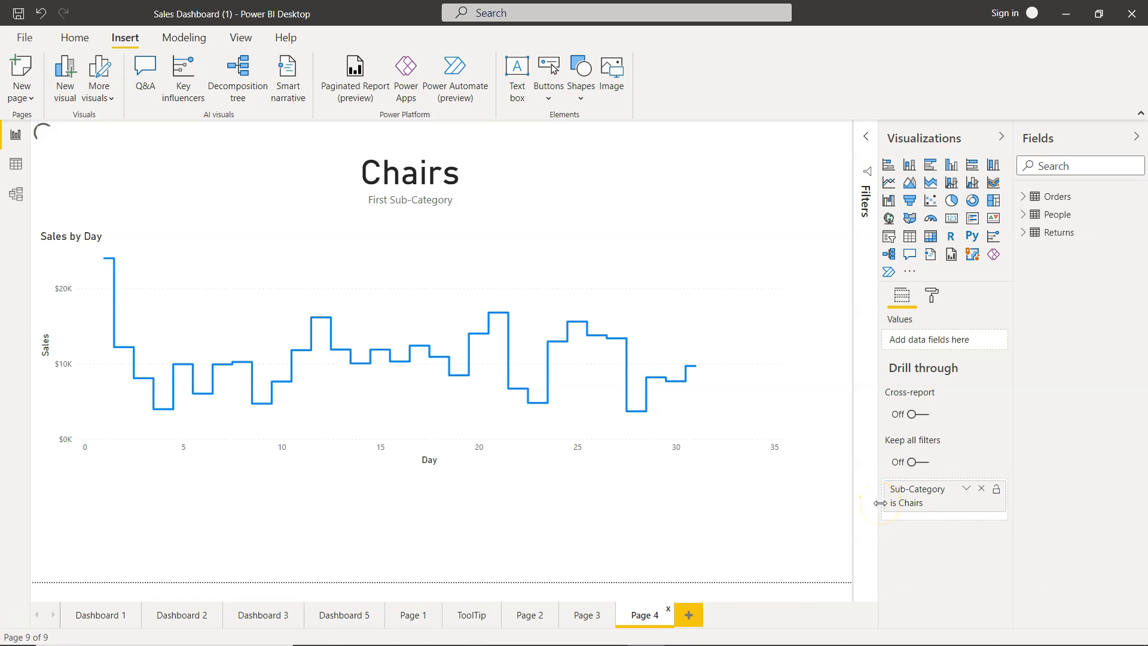
Return to Page 3 and bring up the options for the Binders row of the table.
{"action": "left_click", "coordinate": [587, 615]}
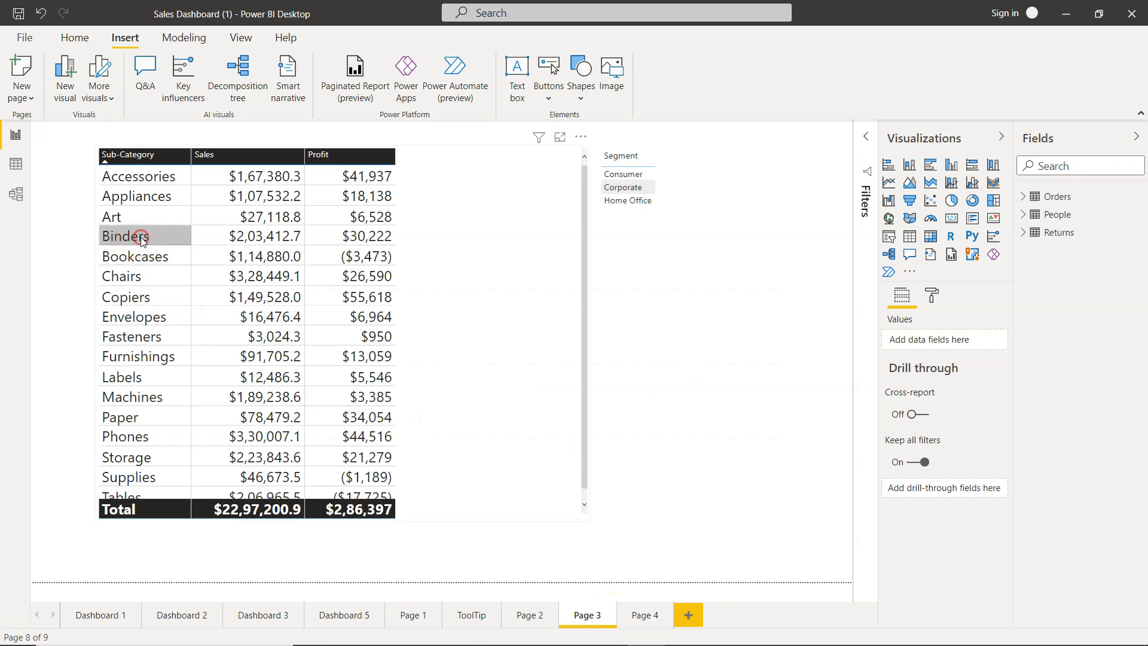
{"action": "right_click", "coordinate": [139, 235]}
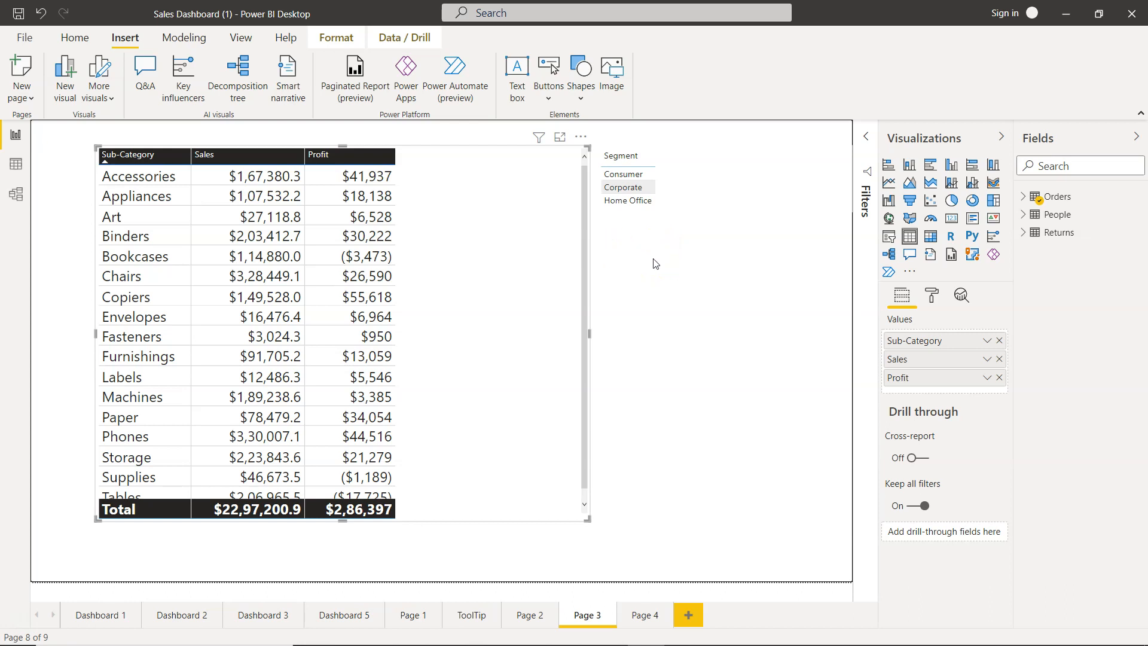
{"action": "mouse_move", "coordinate": [654, 263]}
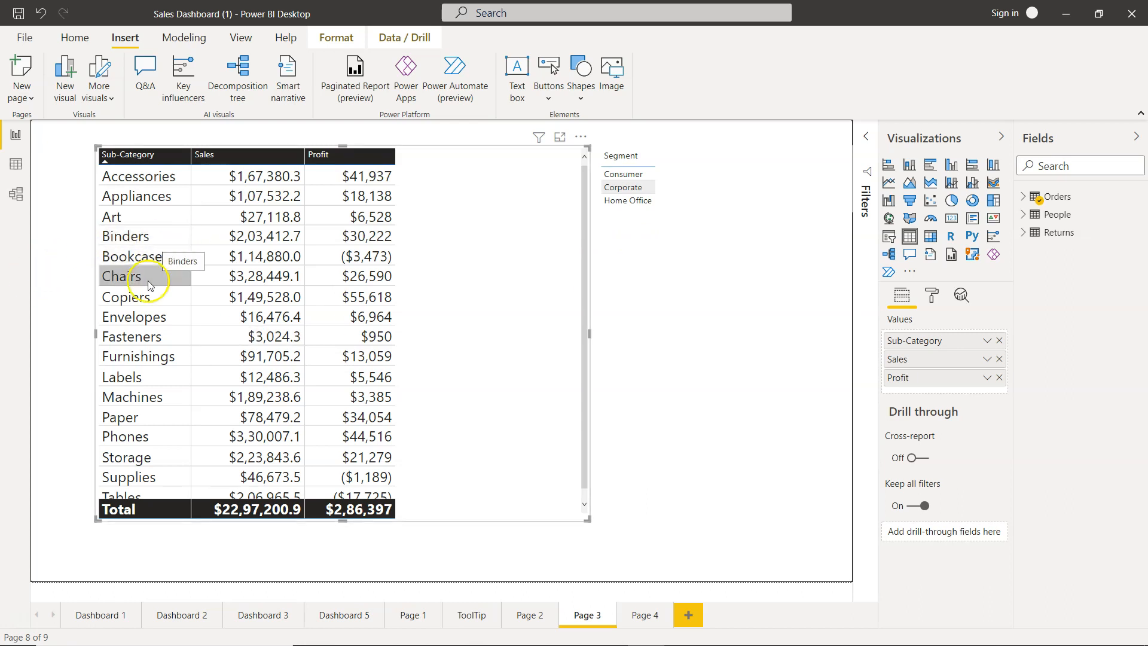
{"action": "mouse_move", "coordinate": [608, 289]}
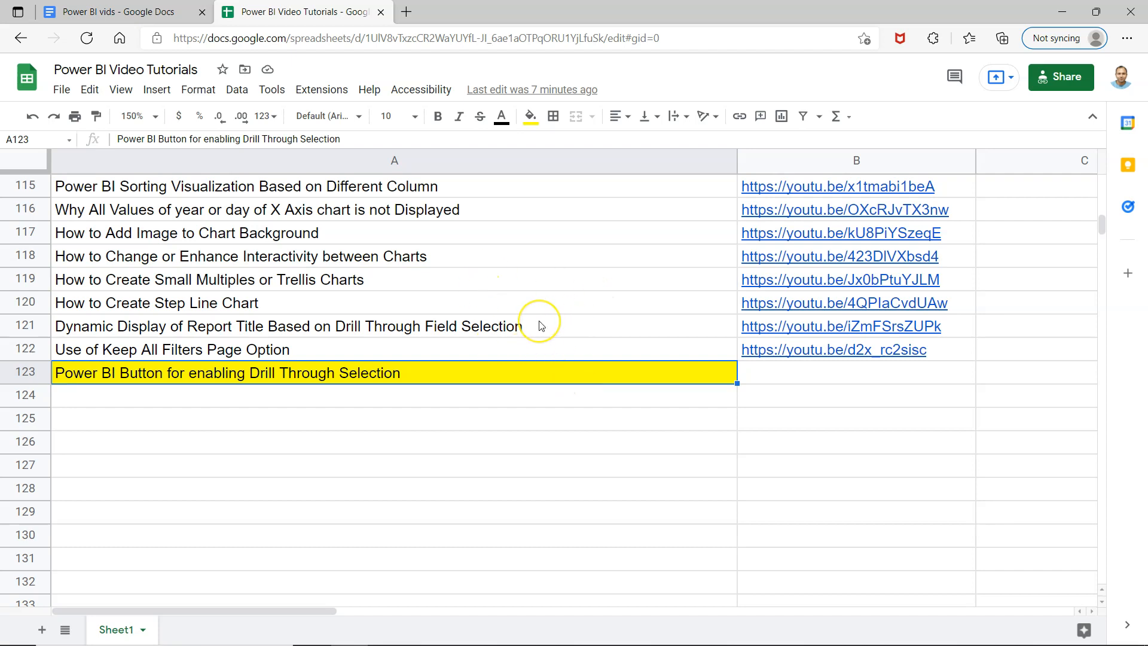
{"action": "mouse_move", "coordinate": [472, 268]}
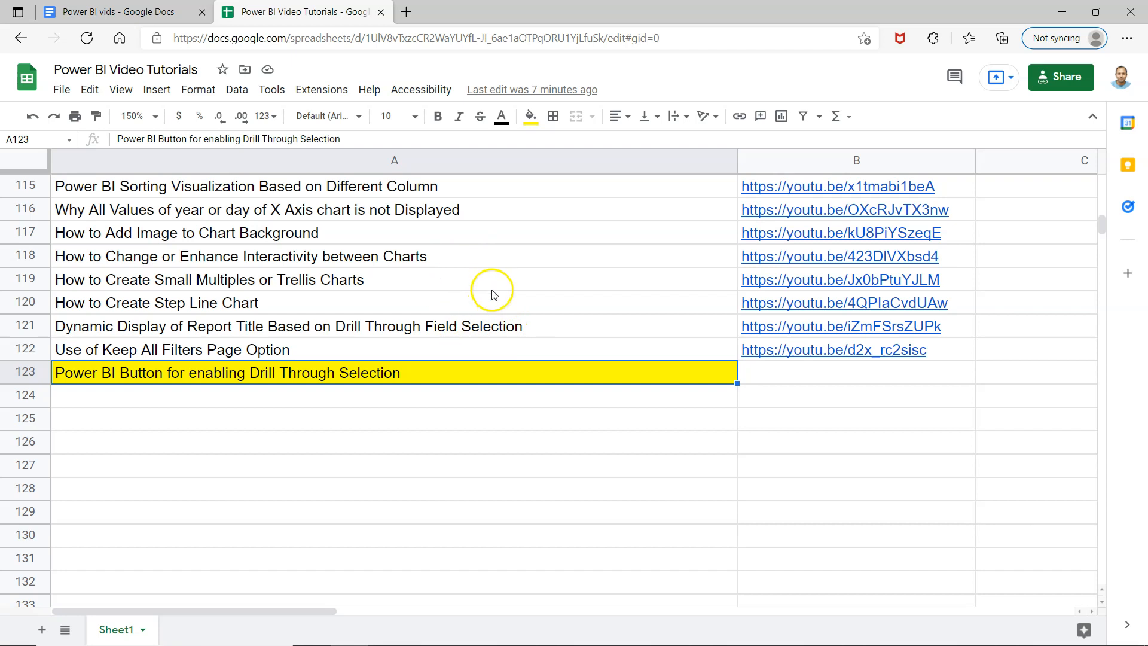
{"action": "mouse_move", "coordinate": [439, 287]}
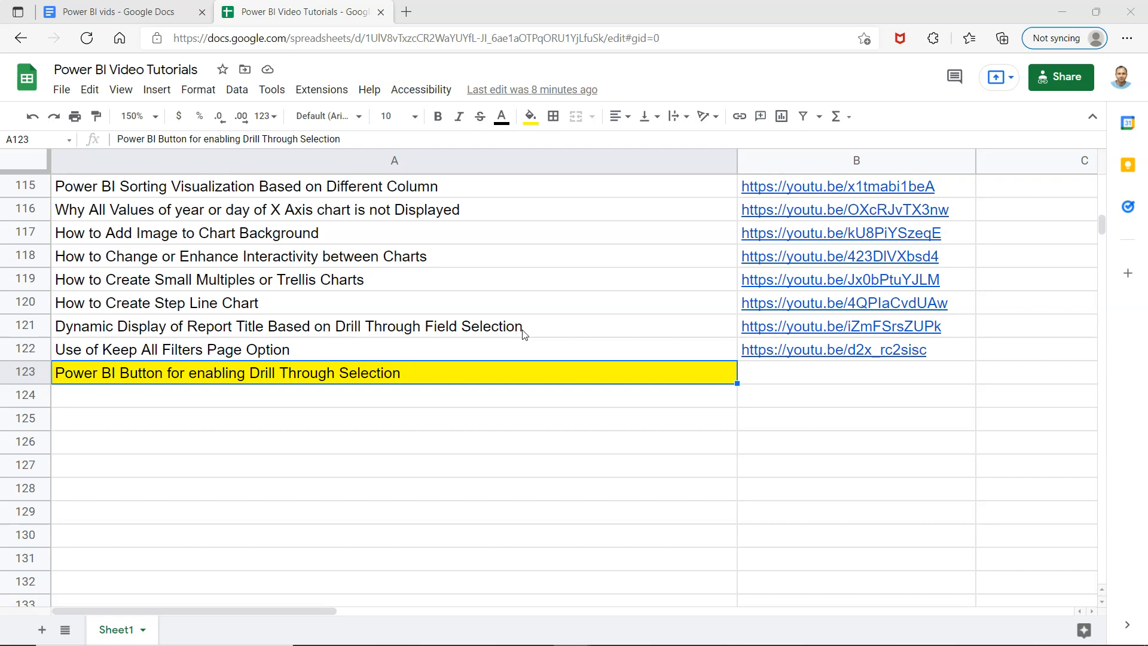
Switch back to the Power BI report after consulting the tutorials sheet.
{"action": "key", "text": "alt+tab"}
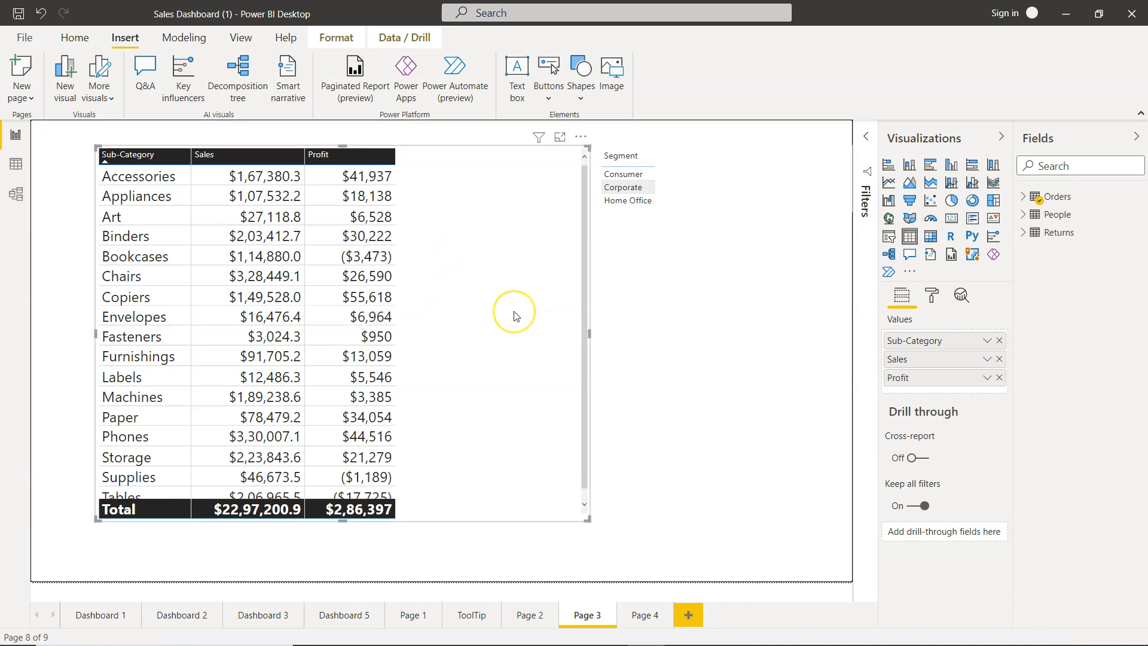
{"action": "mouse_move", "coordinate": [8, 43]}
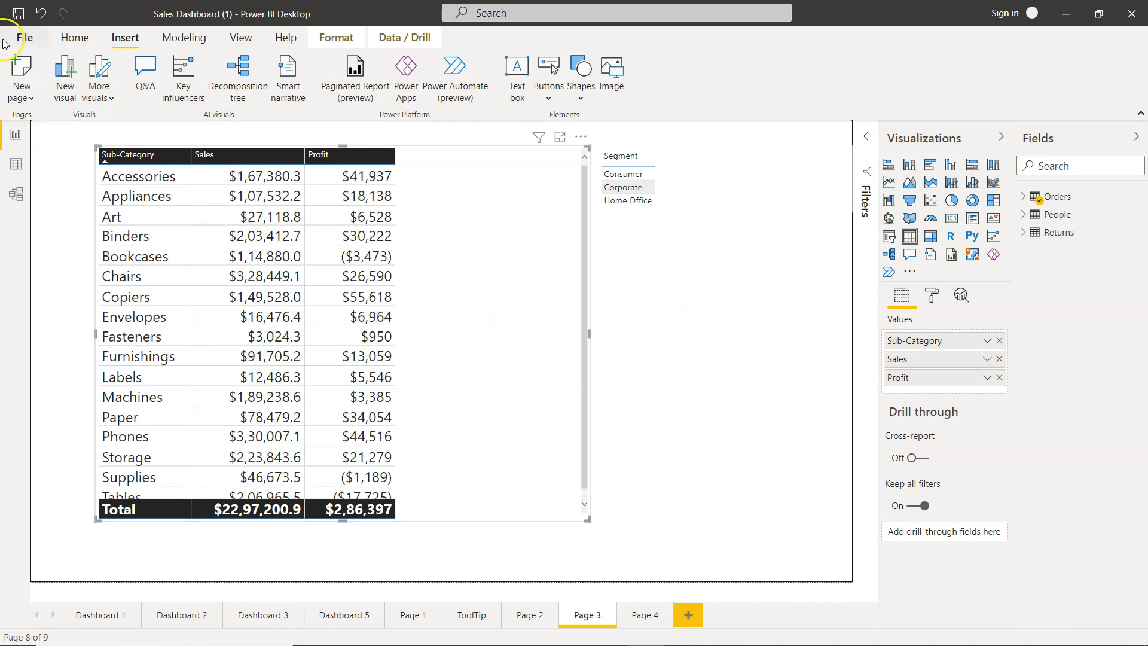
{"action": "mouse_move", "coordinate": [548, 69]}
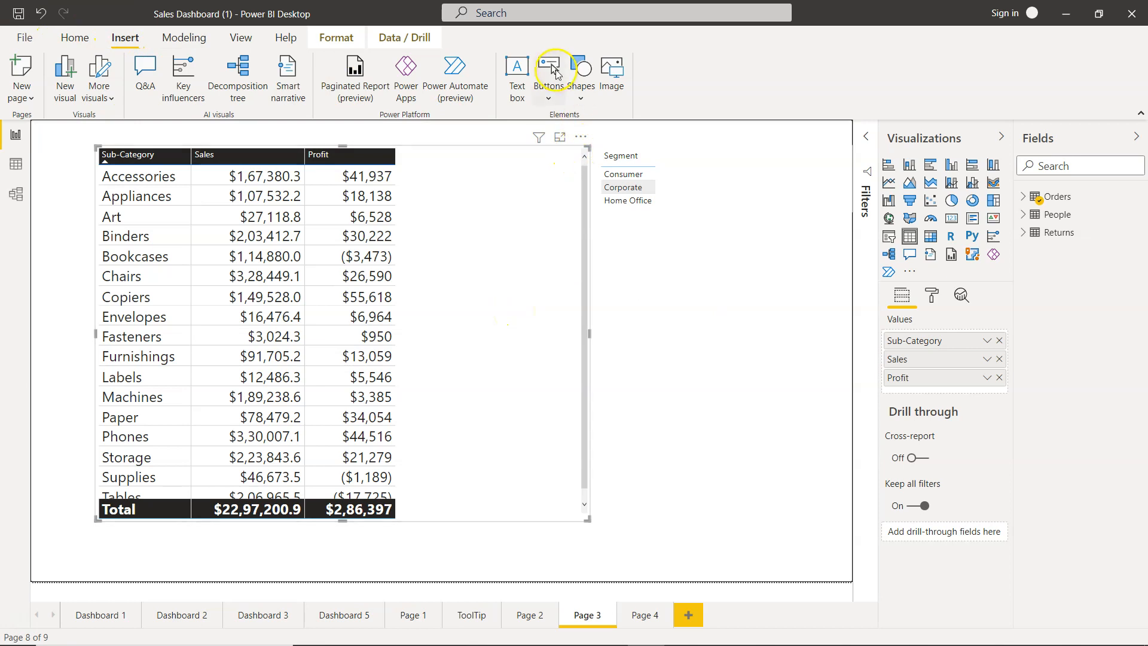
Insert a Blank button onto Page 3 from the Buttons list.
{"action": "left_click", "coordinate": [548, 72]}
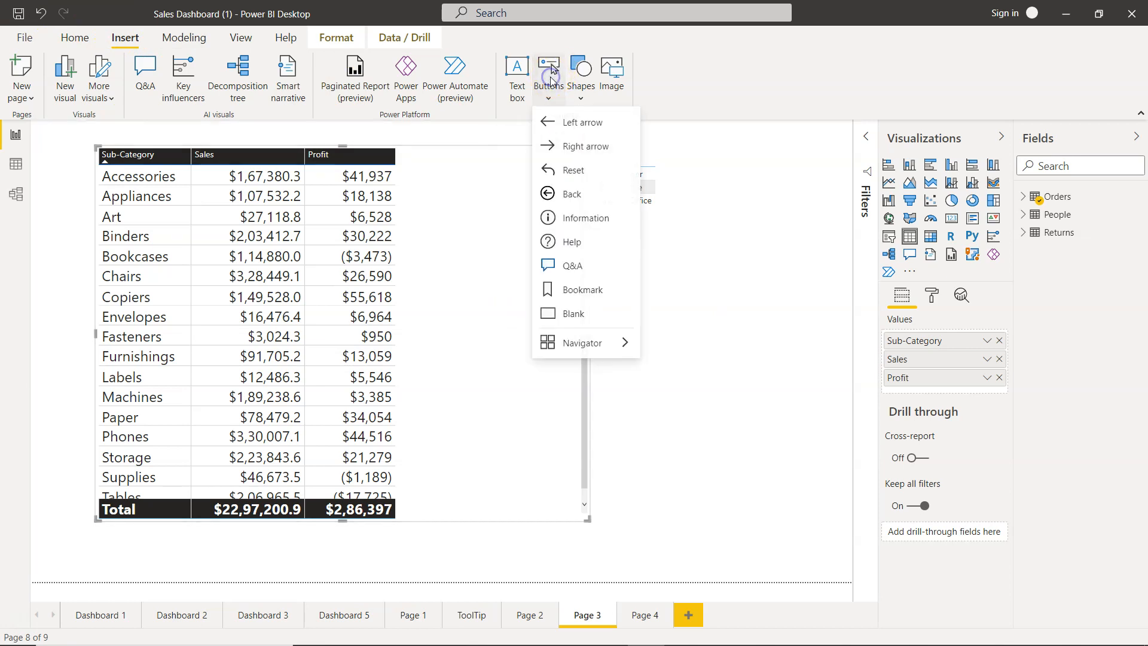
{"action": "mouse_move", "coordinate": [581, 314]}
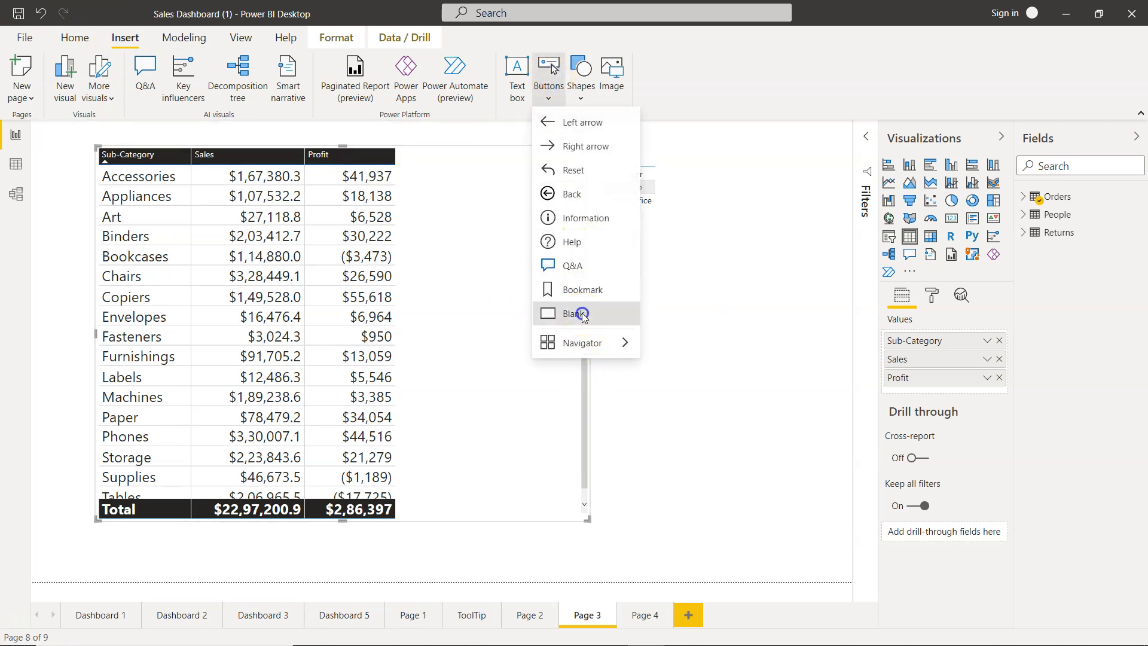
{"action": "left_click", "coordinate": [579, 313]}
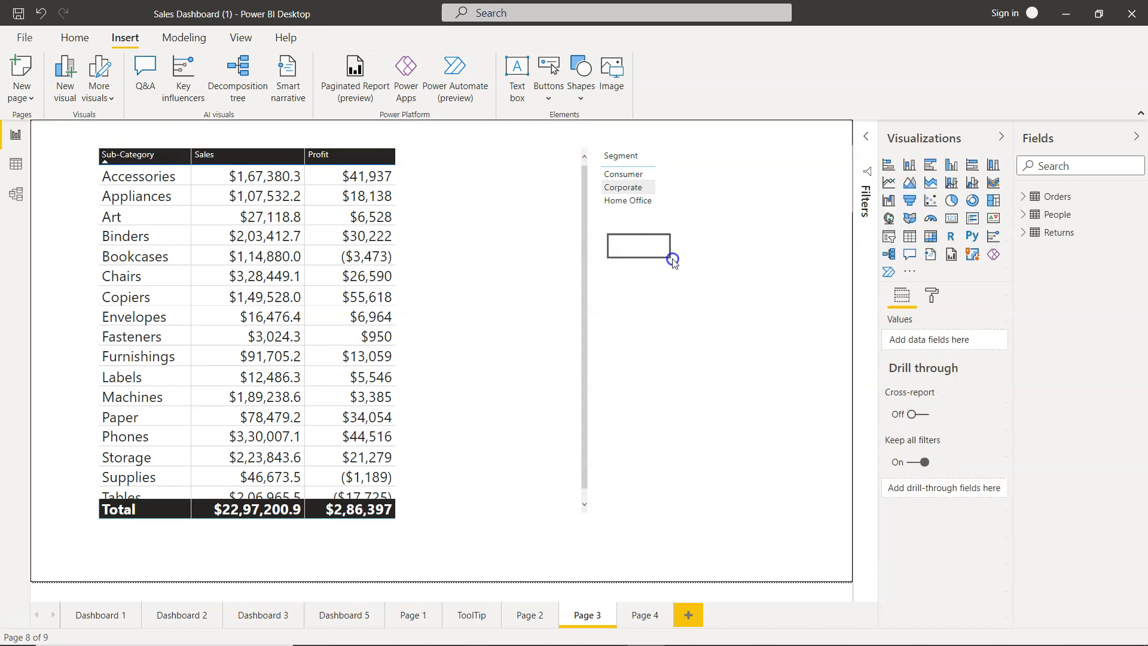
Widen the button and label it "Go to Page 4 Based on Sub Category Selection".
{"action": "left_click", "coordinate": [637, 245]}
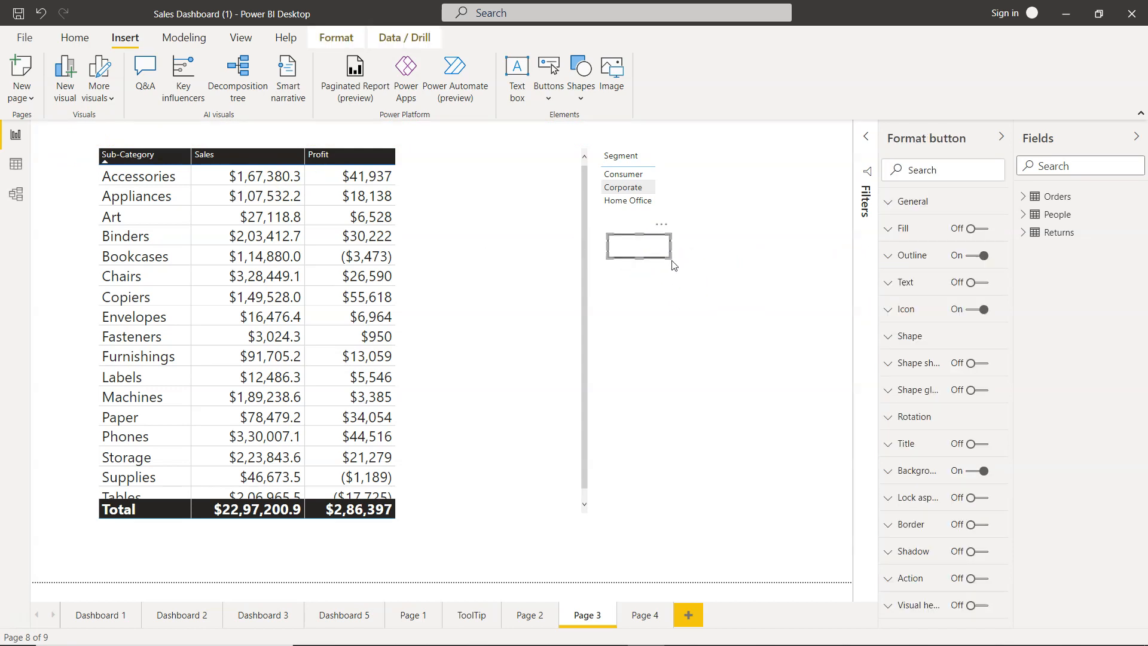
{"action": "left_click_drag", "start_coordinate": [674, 263], "coordinate": [755, 283]}
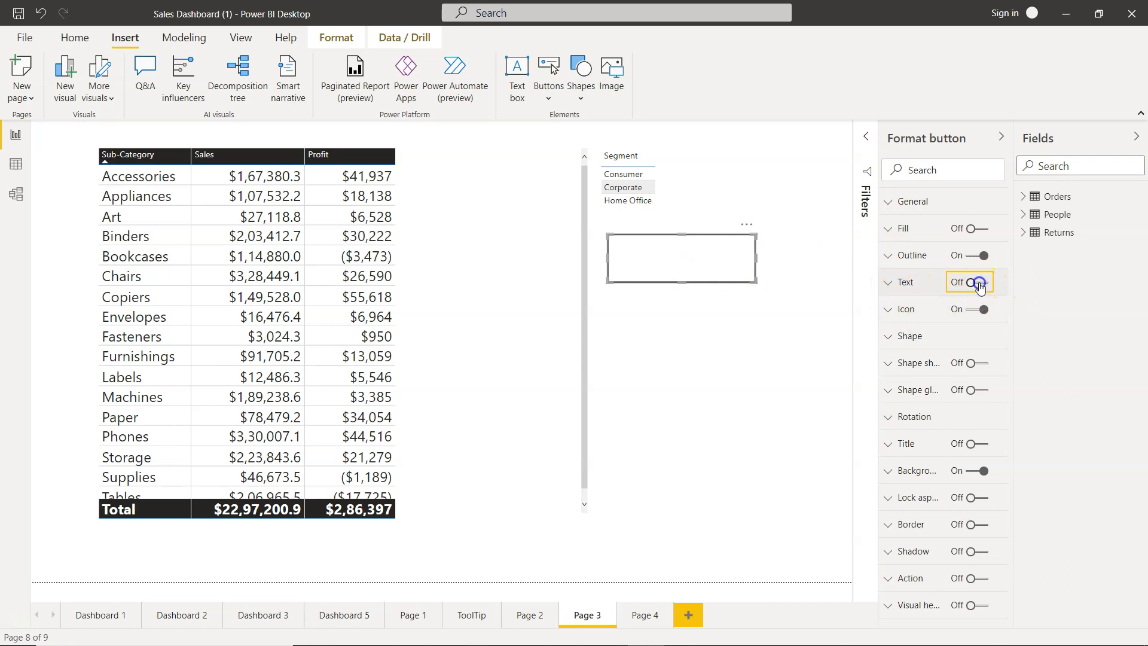
{"action": "left_click", "coordinate": [977, 283]}
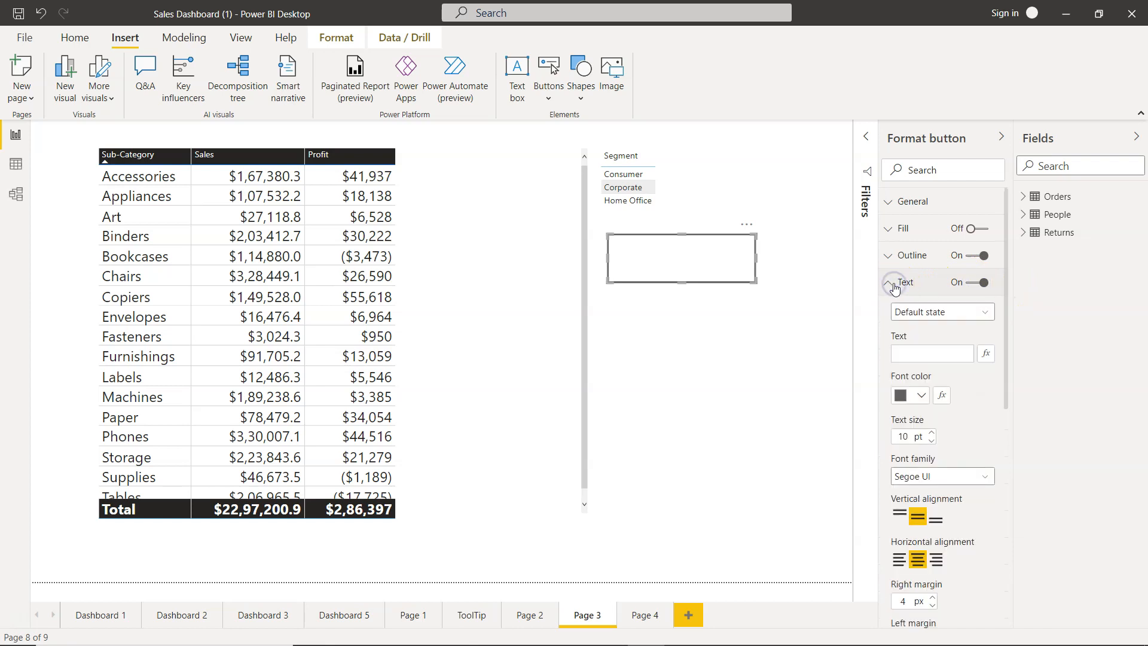
{"action": "left_click", "coordinate": [932, 353]}
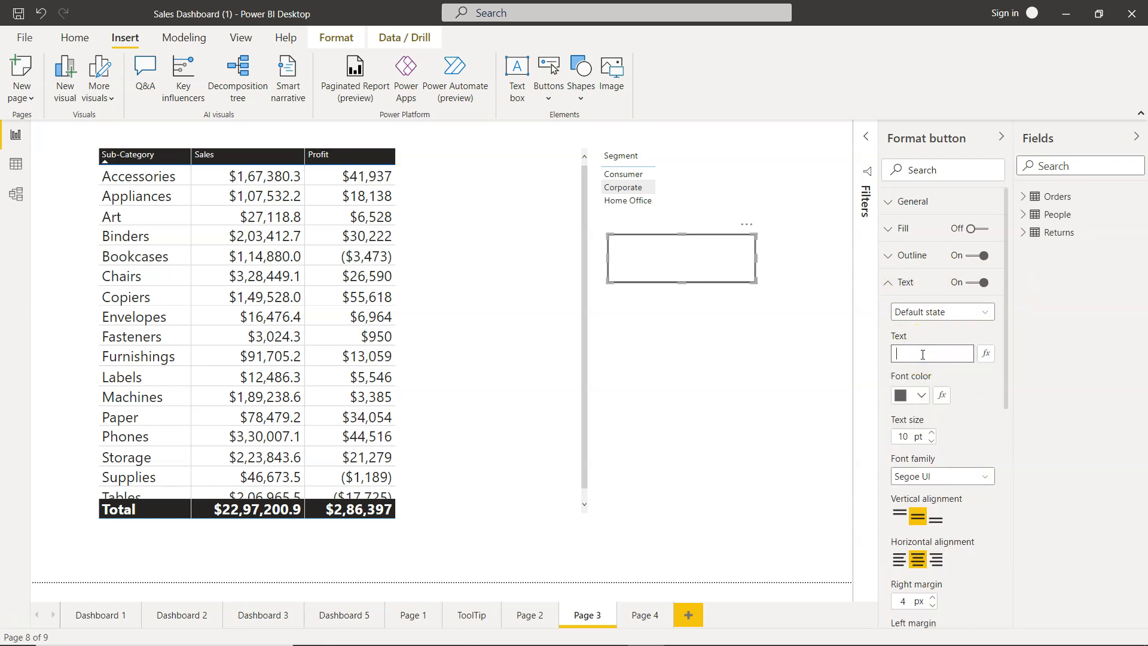
{"action": "type", "text": "Cli"}
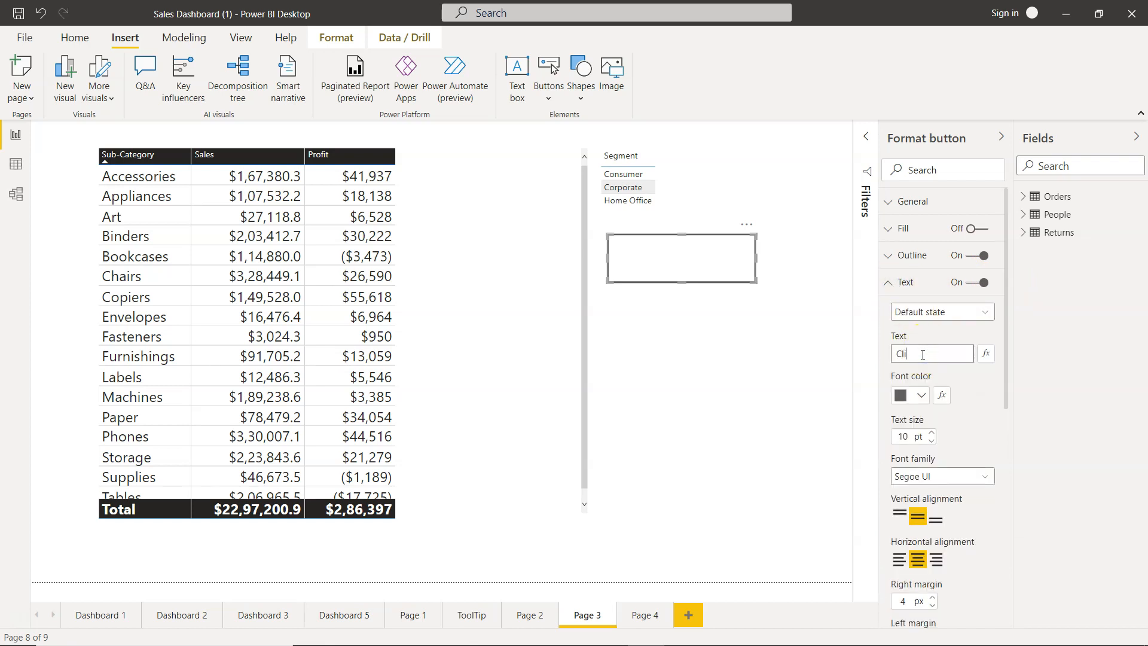
{"action": "key", "text": "Backspace"}
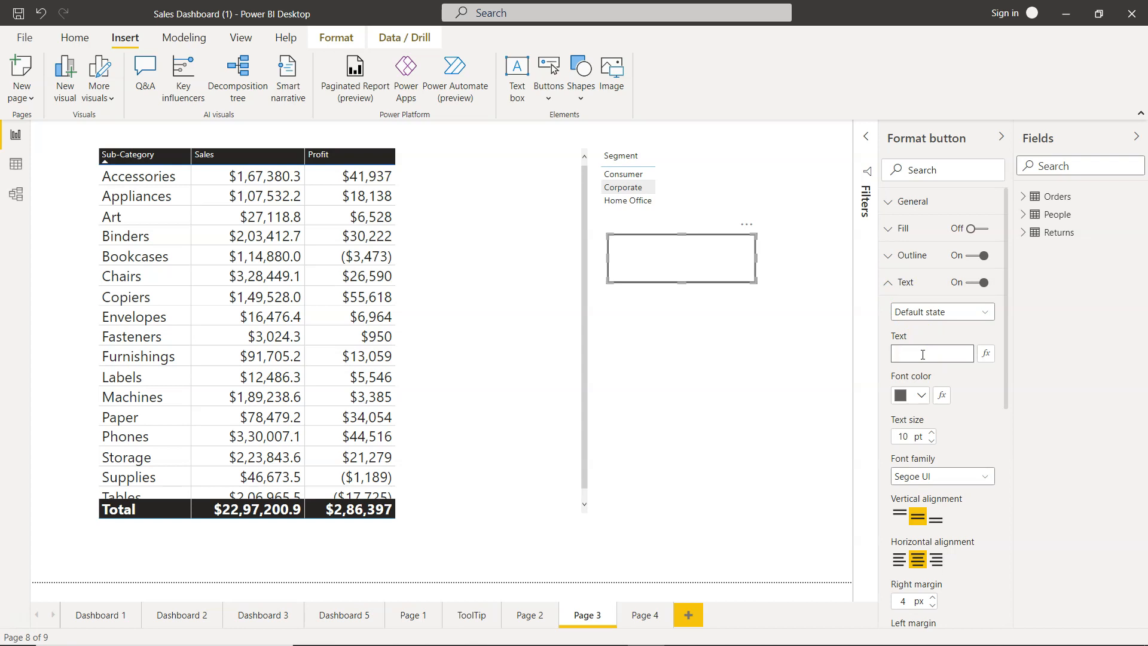
{"action": "type", "text": "Go to Page 4"}
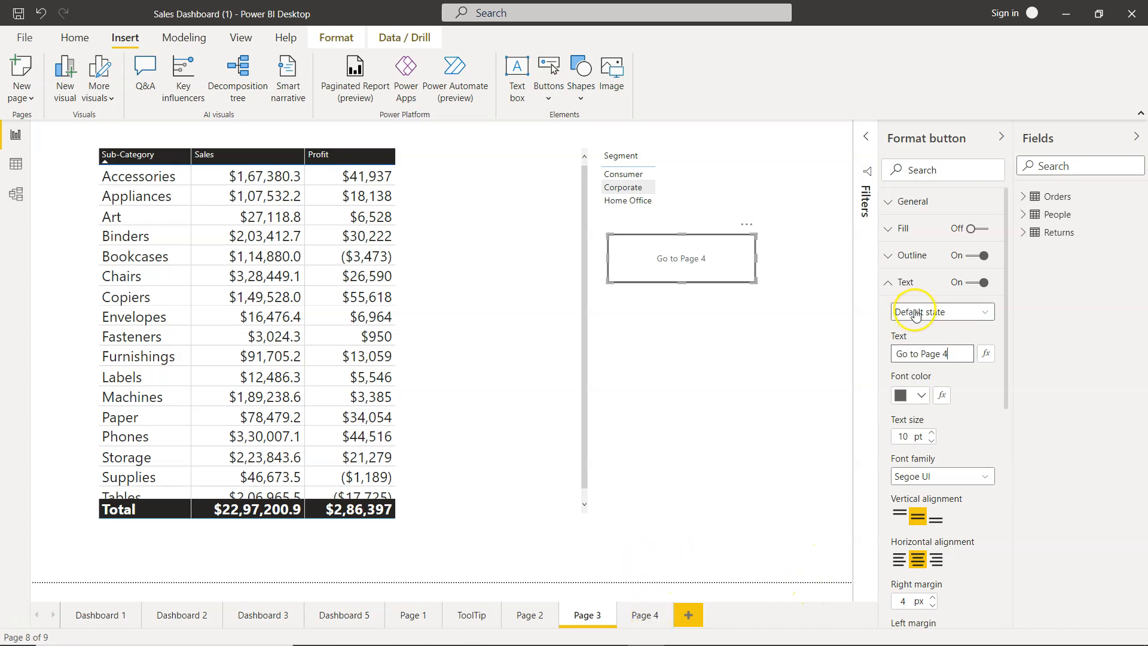
{"action": "type", "text": "Based on Sub Category"}
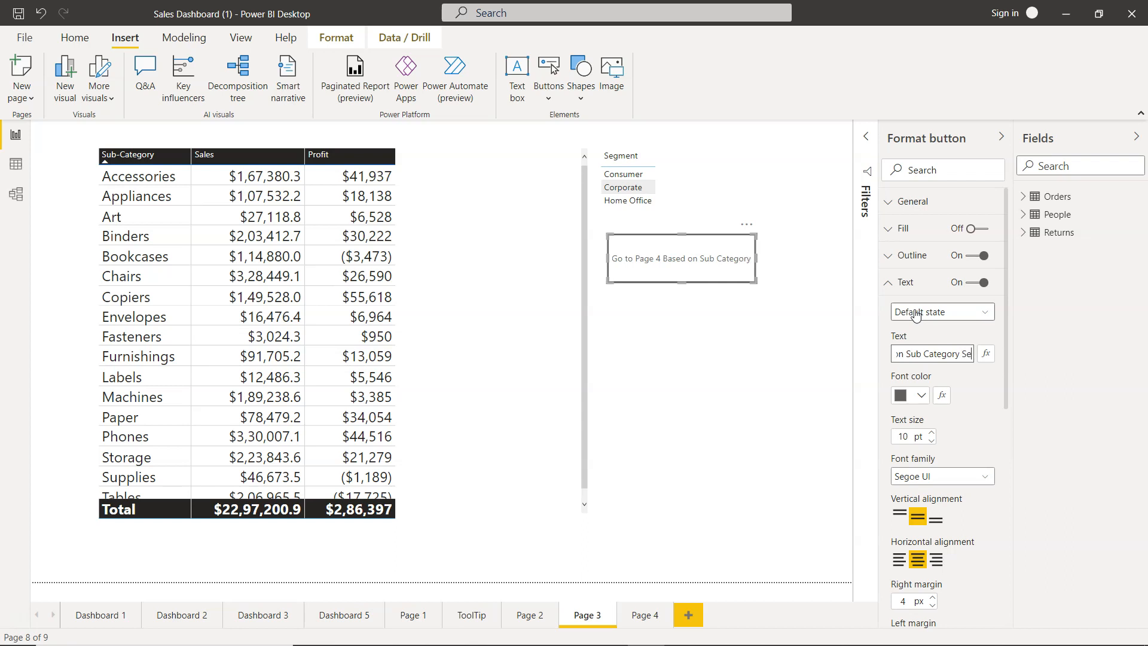
{"action": "type", "text": "Selction"}
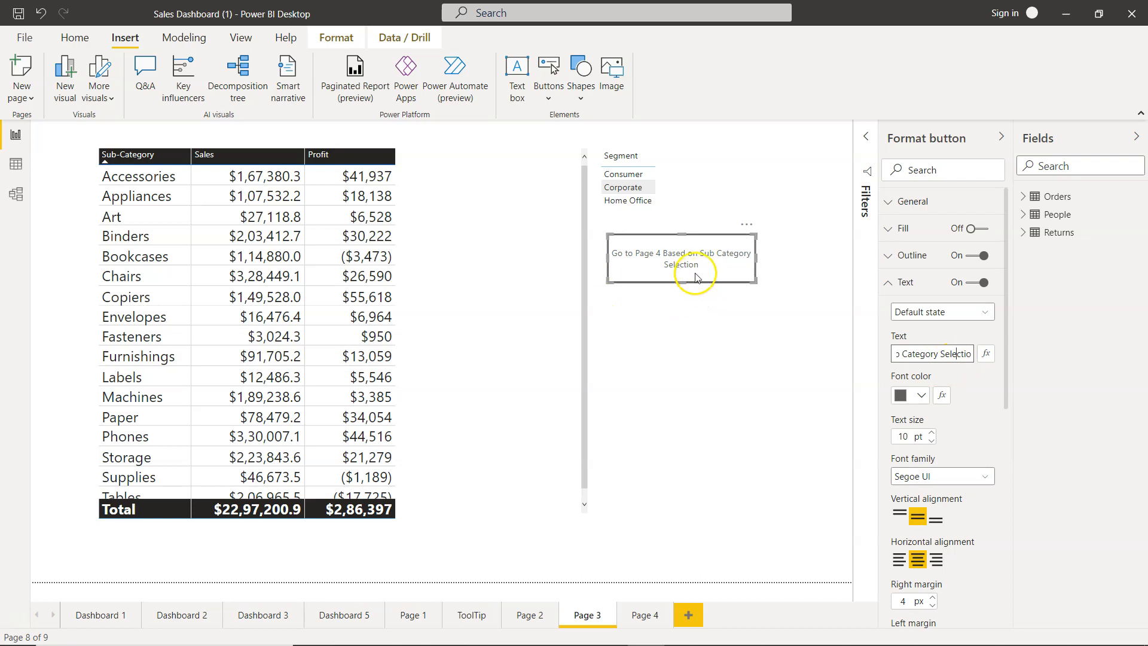
{"action": "mouse_move", "coordinate": [614, 569]}
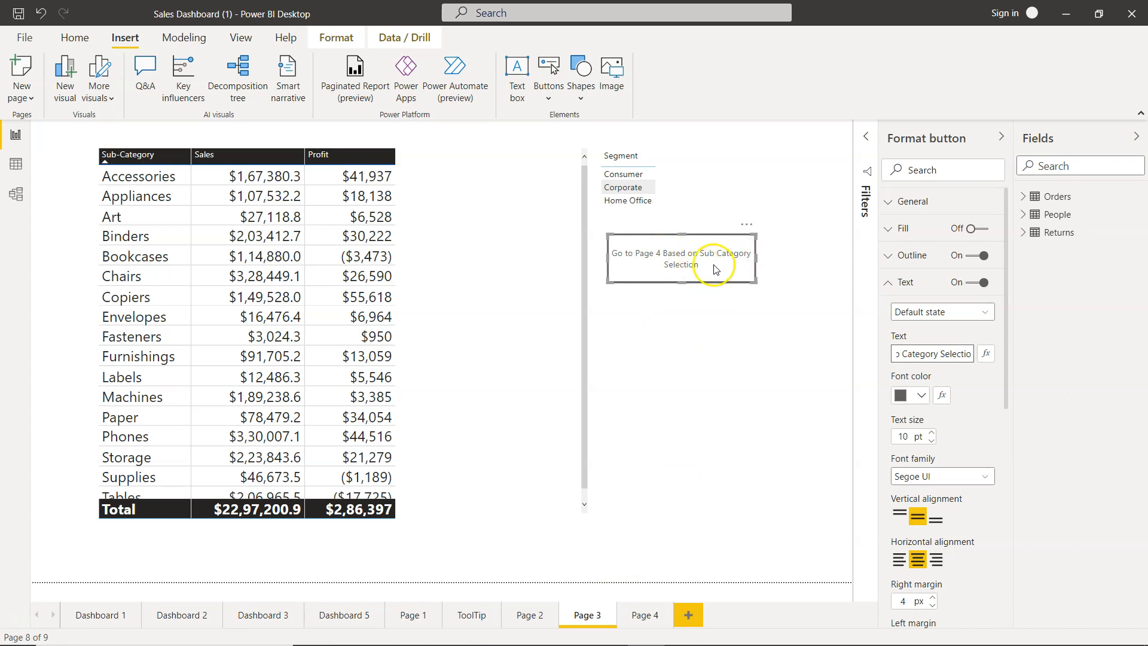
{"action": "mouse_move", "coordinate": [752, 281]}
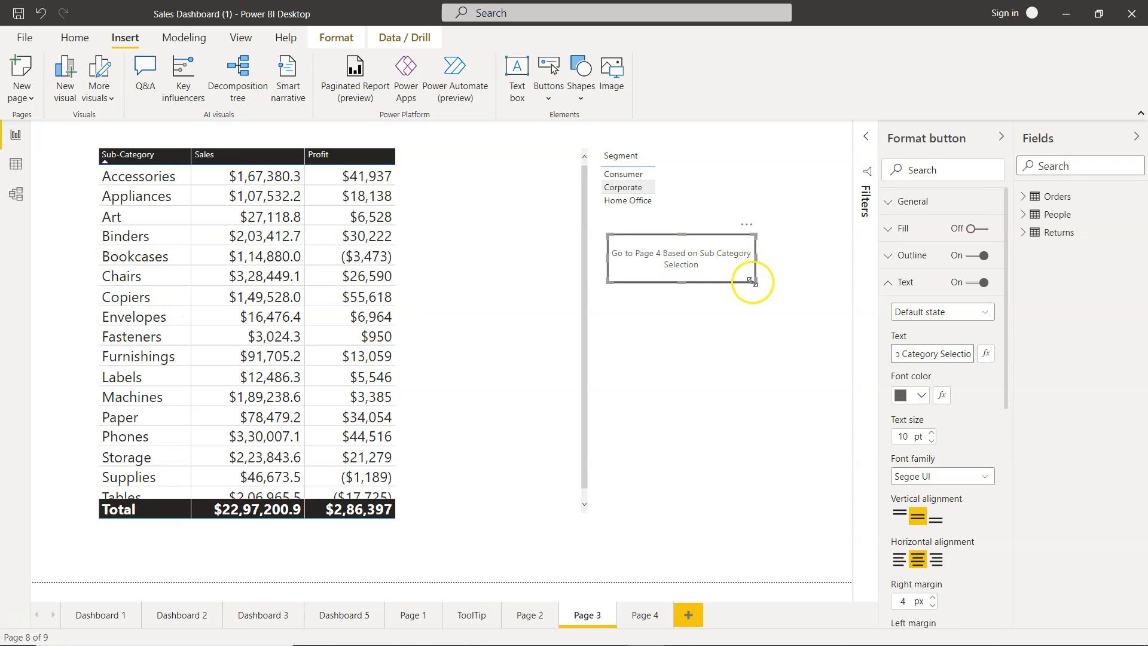
{"action": "mouse_move", "coordinate": [721, 275]}
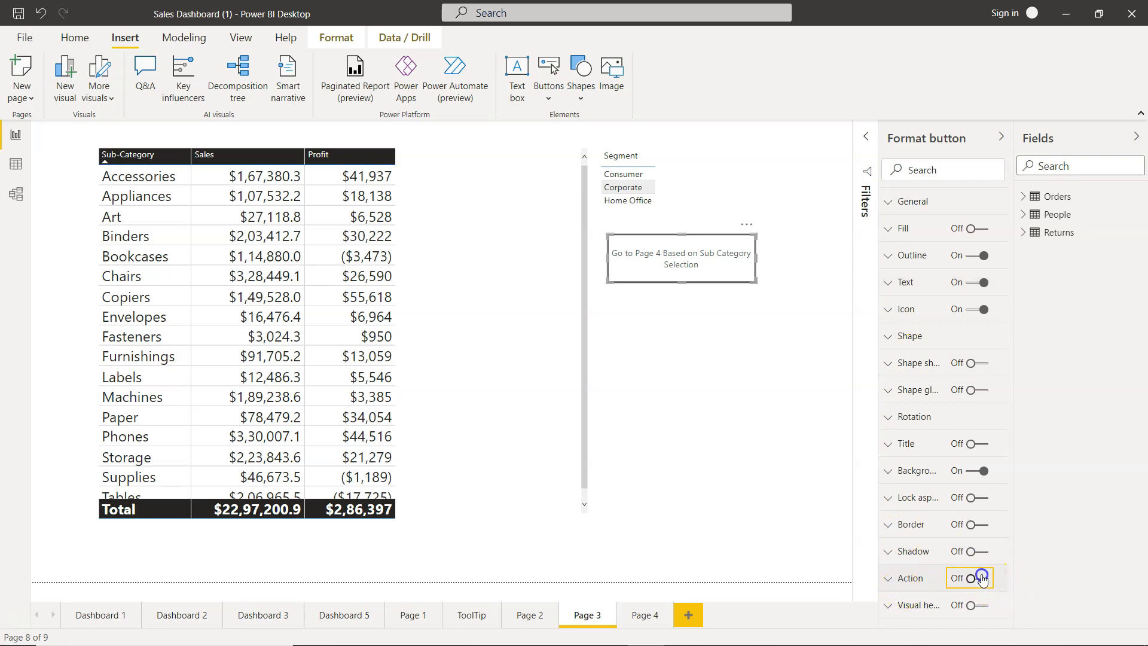
Enable a Drill through action on the button with Page 4 as destination.
{"action": "left_click", "coordinate": [983, 578]}
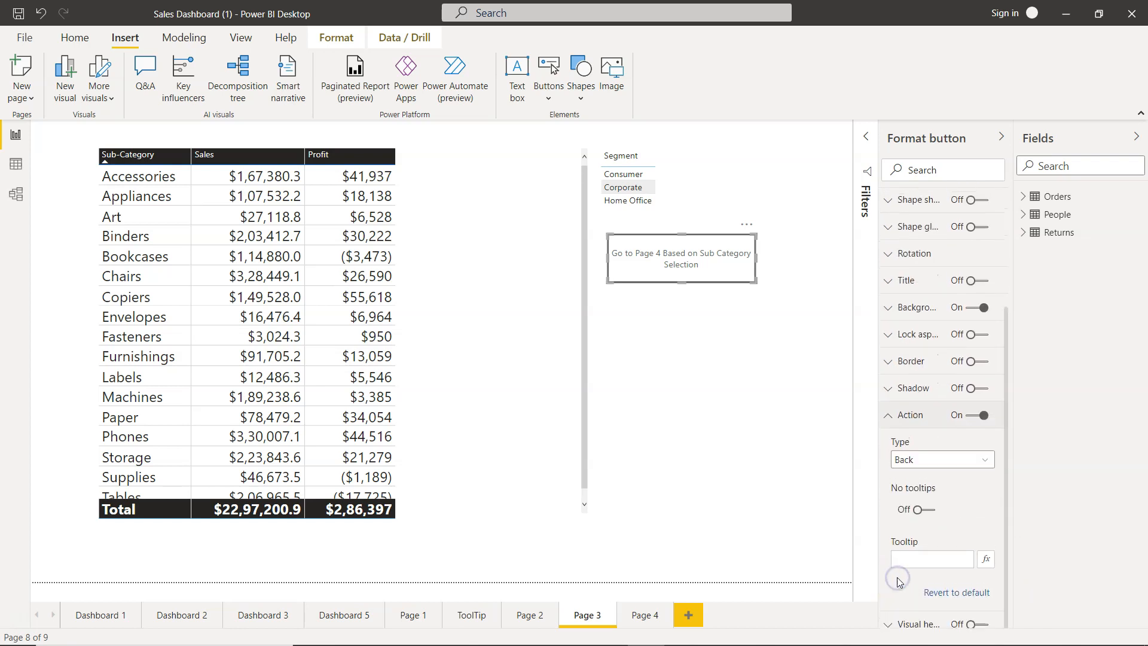
{"action": "left_click", "coordinate": [941, 459]}
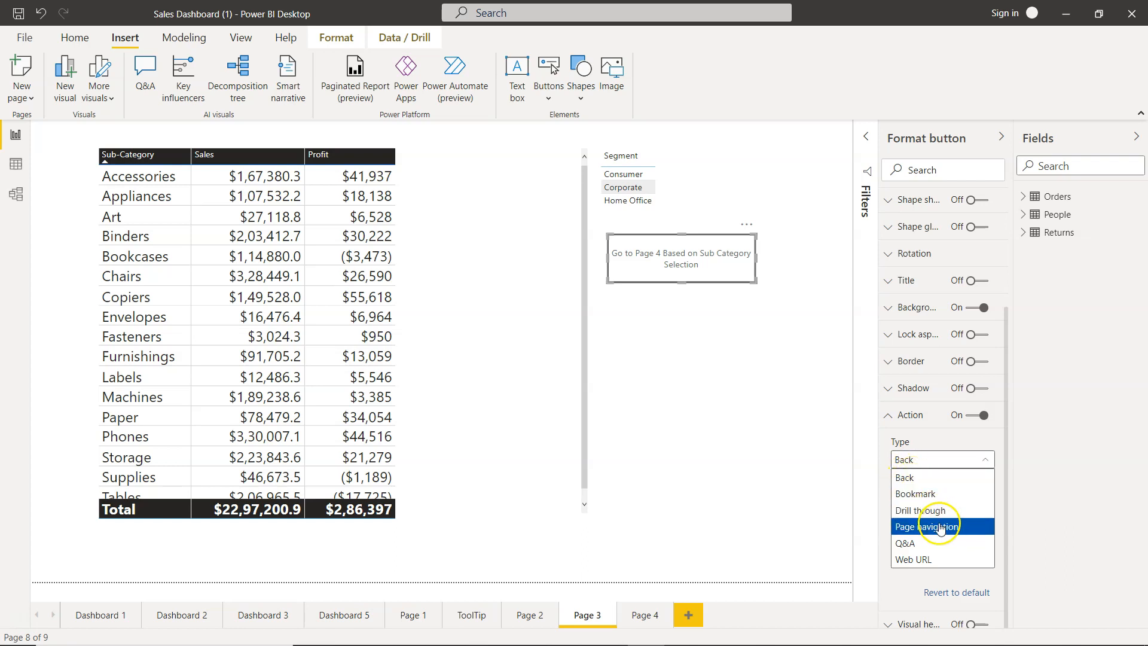
{"action": "left_click", "coordinate": [921, 511]}
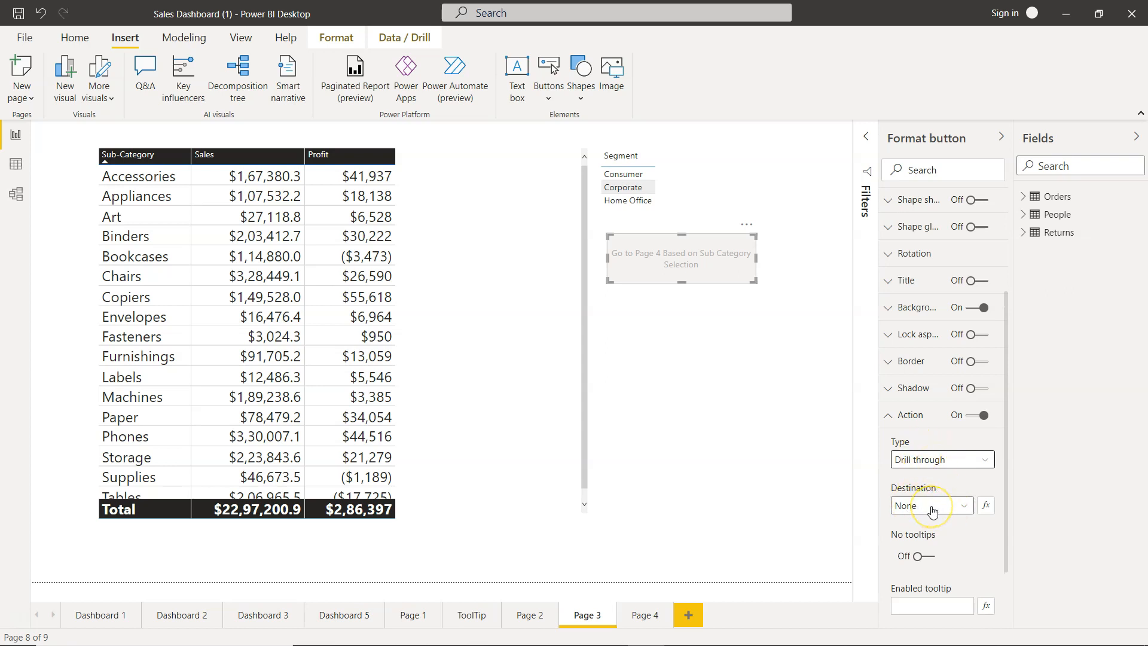
{"action": "left_click", "coordinate": [930, 504]}
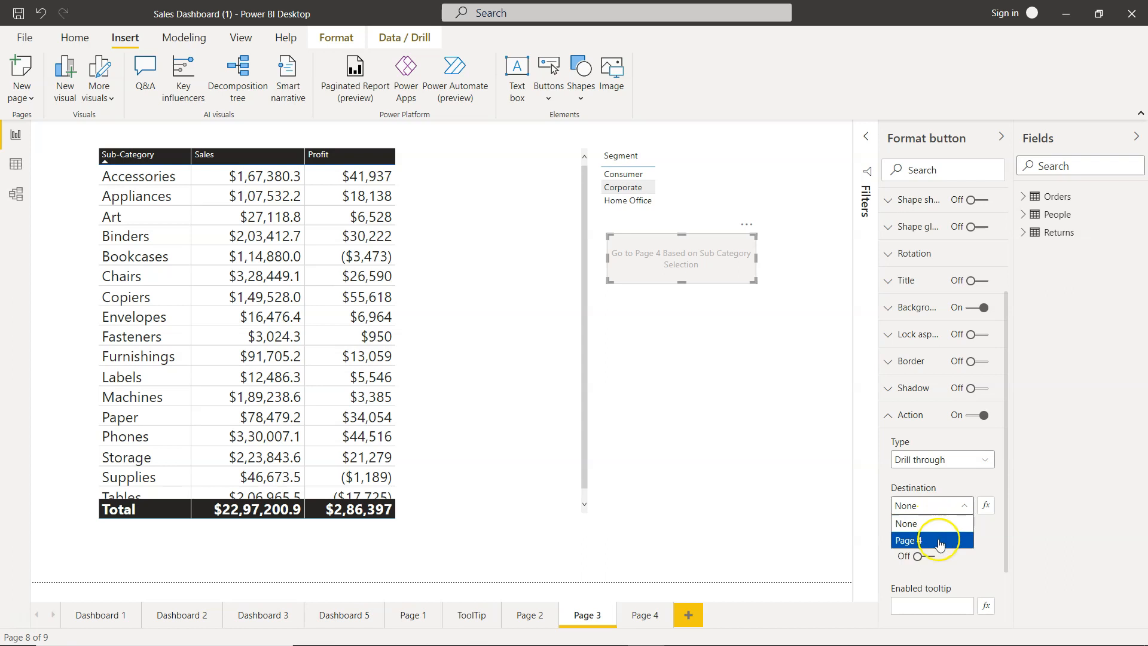
{"action": "left_click", "coordinate": [908, 540]}
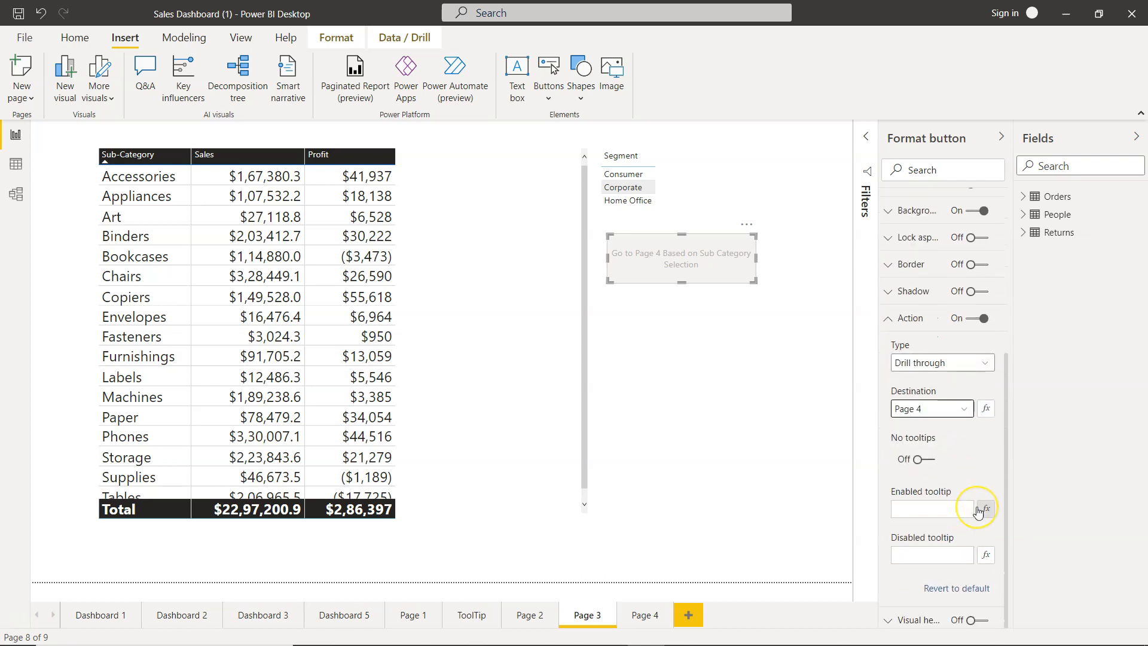
{"action": "left_click", "coordinate": [718, 417]}
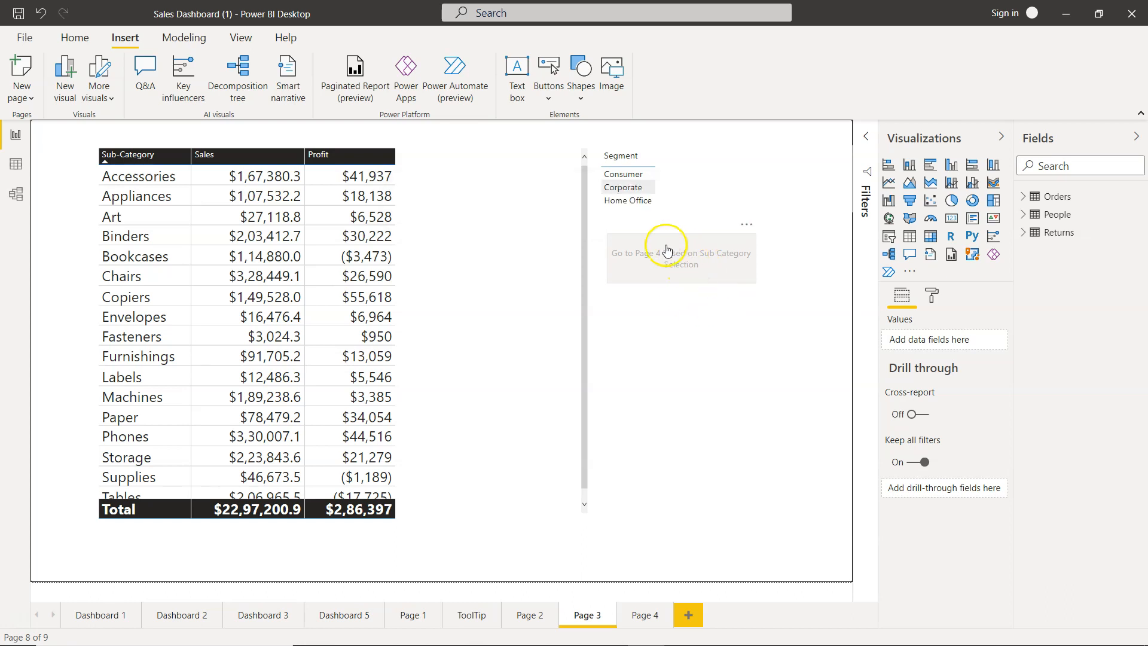
{"action": "mouse_move", "coordinate": [680, 256]}
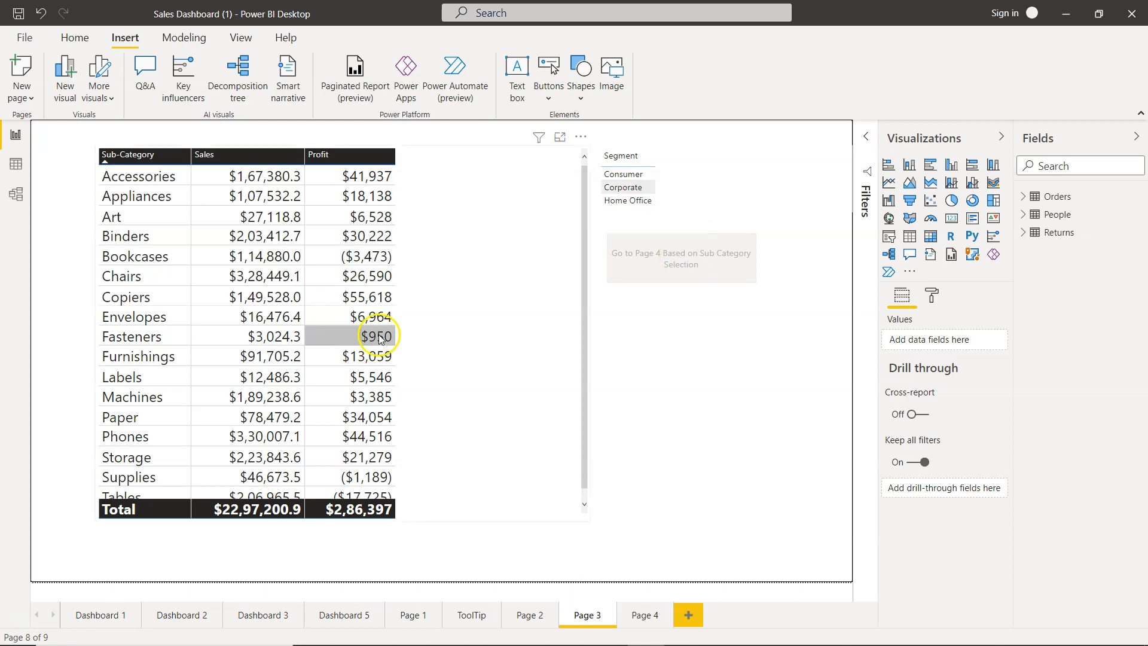
{"action": "left_click", "coordinate": [124, 296]}
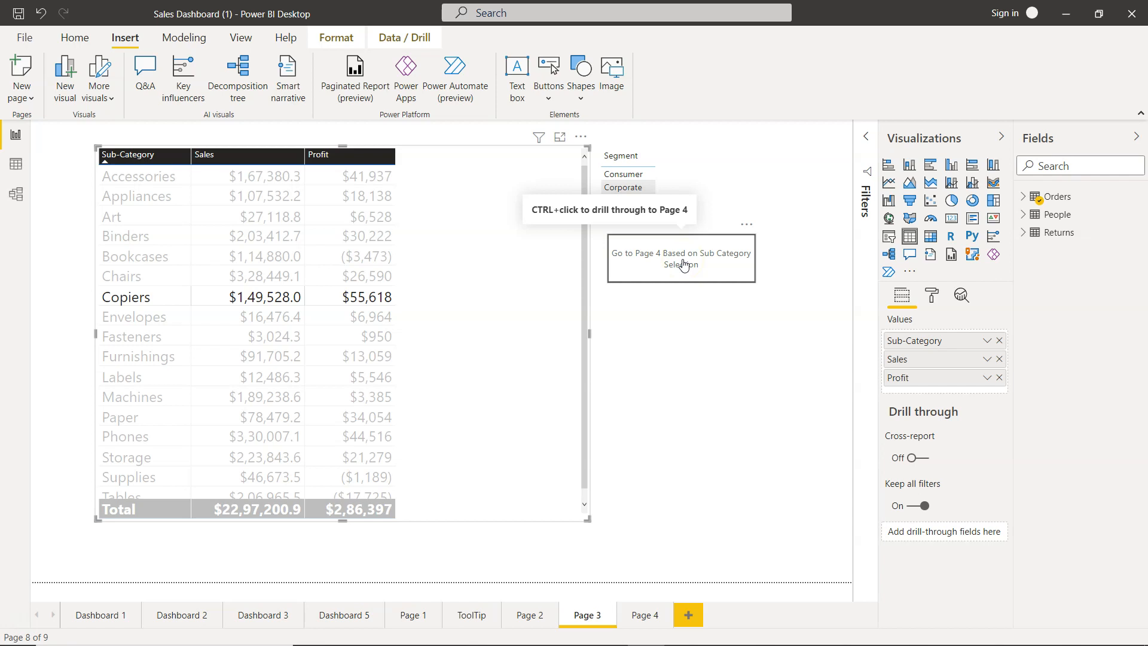
{"action": "left_click", "coordinate": [680, 258]}
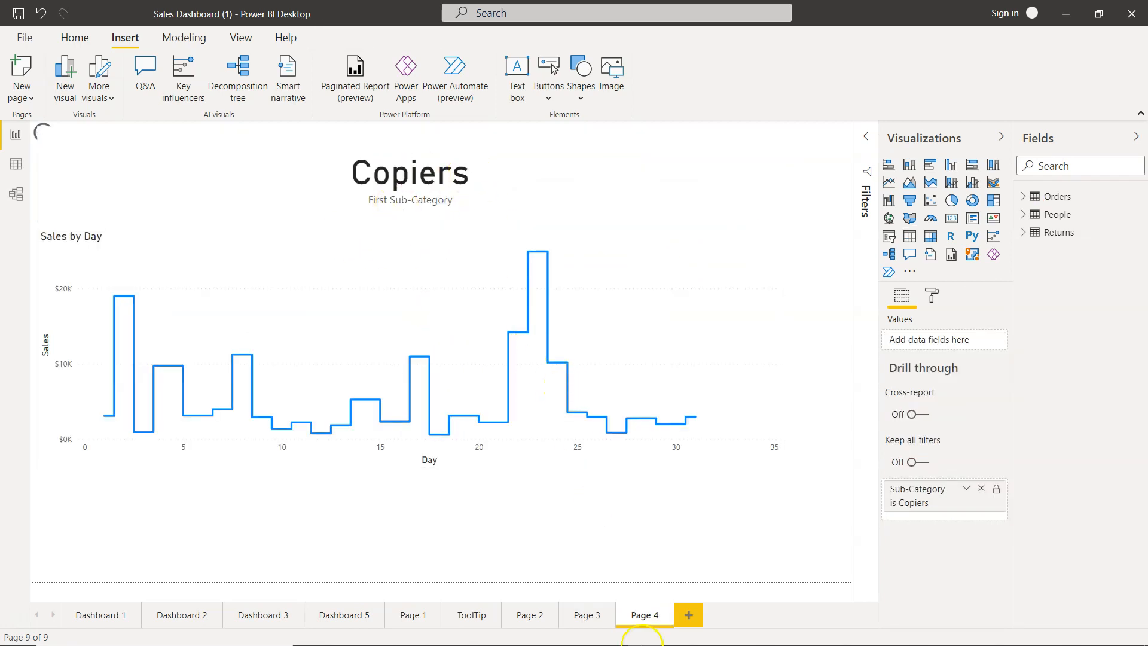
{"action": "left_click", "coordinate": [587, 614]}
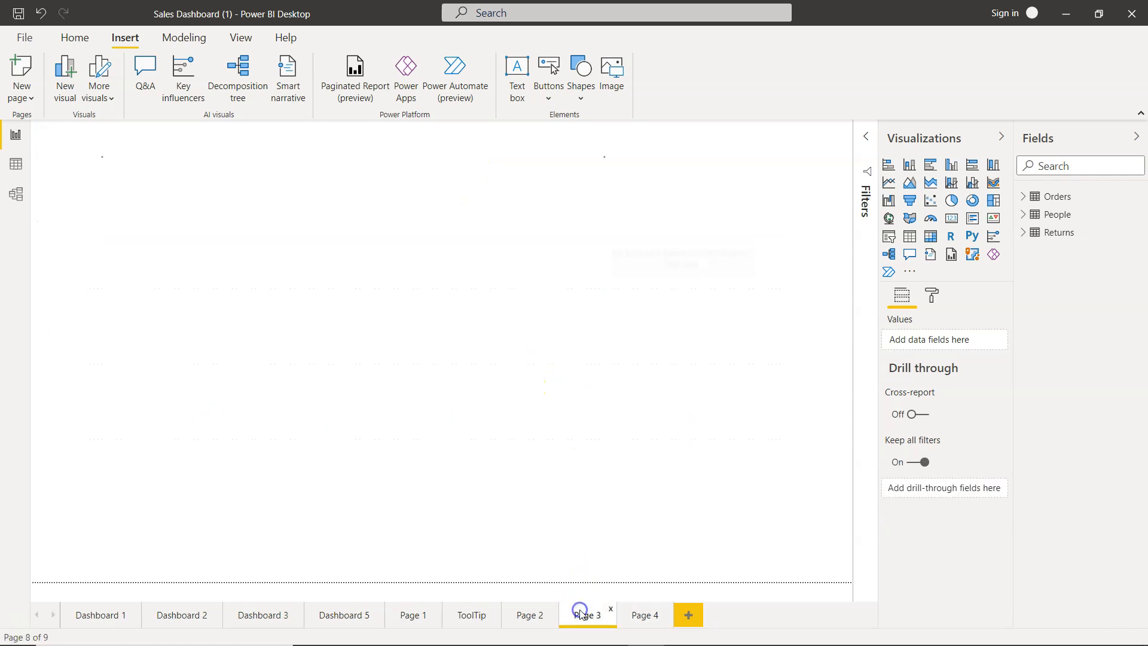
{"action": "left_click", "coordinate": [588, 615]}
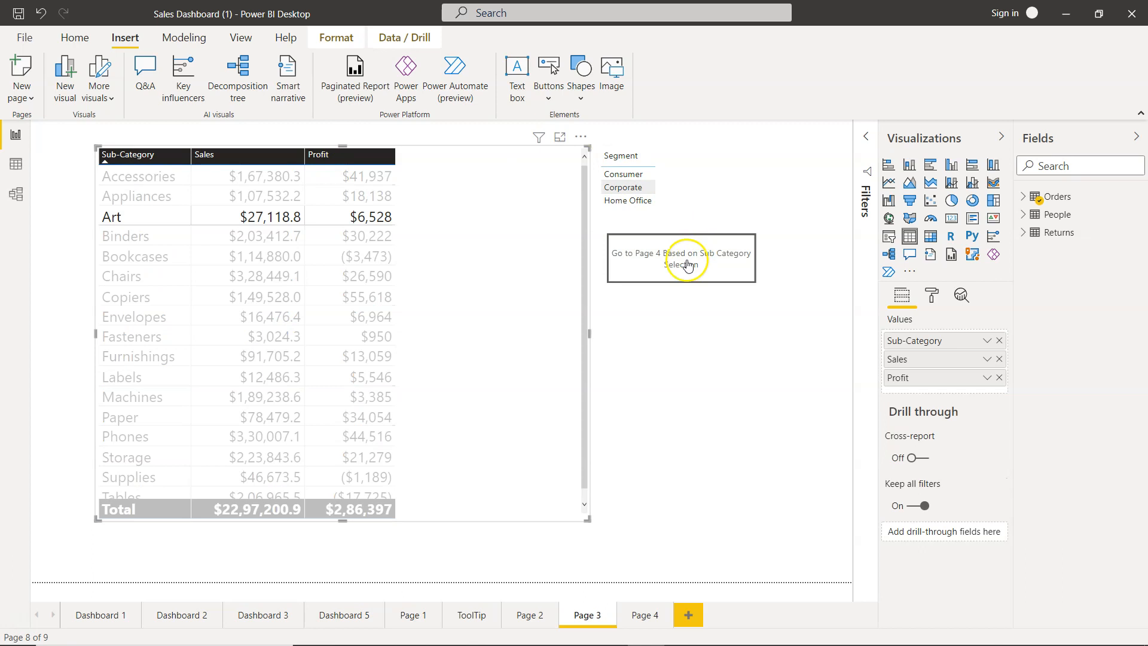
{"action": "left_click", "coordinate": [681, 257]}
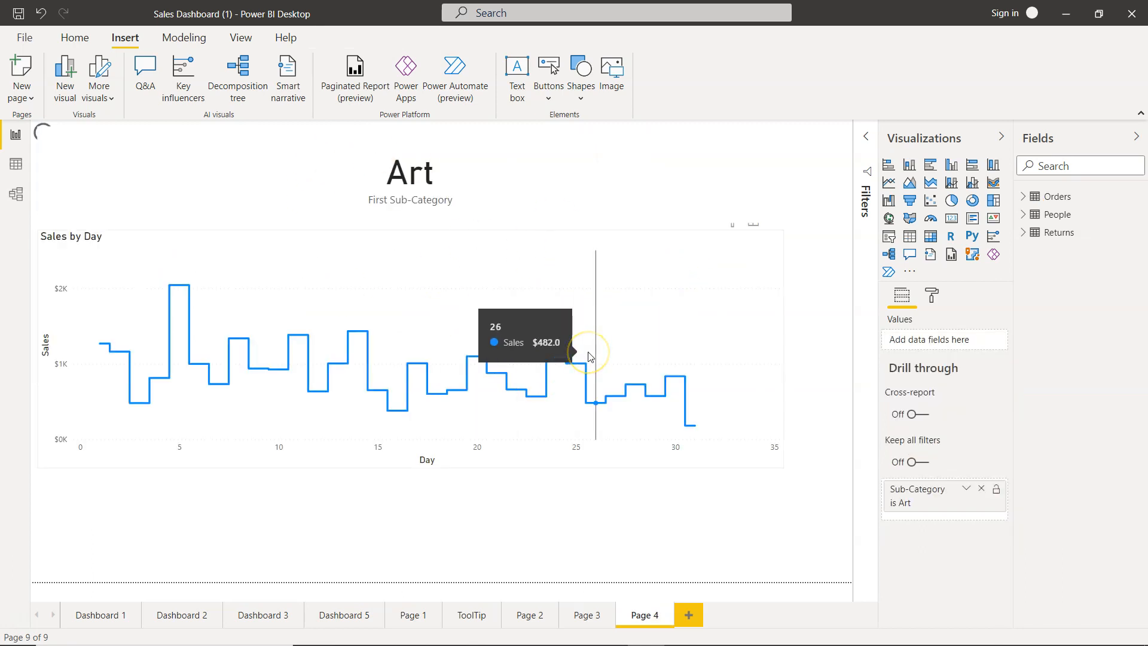
{"action": "mouse_move", "coordinate": [716, 414]}
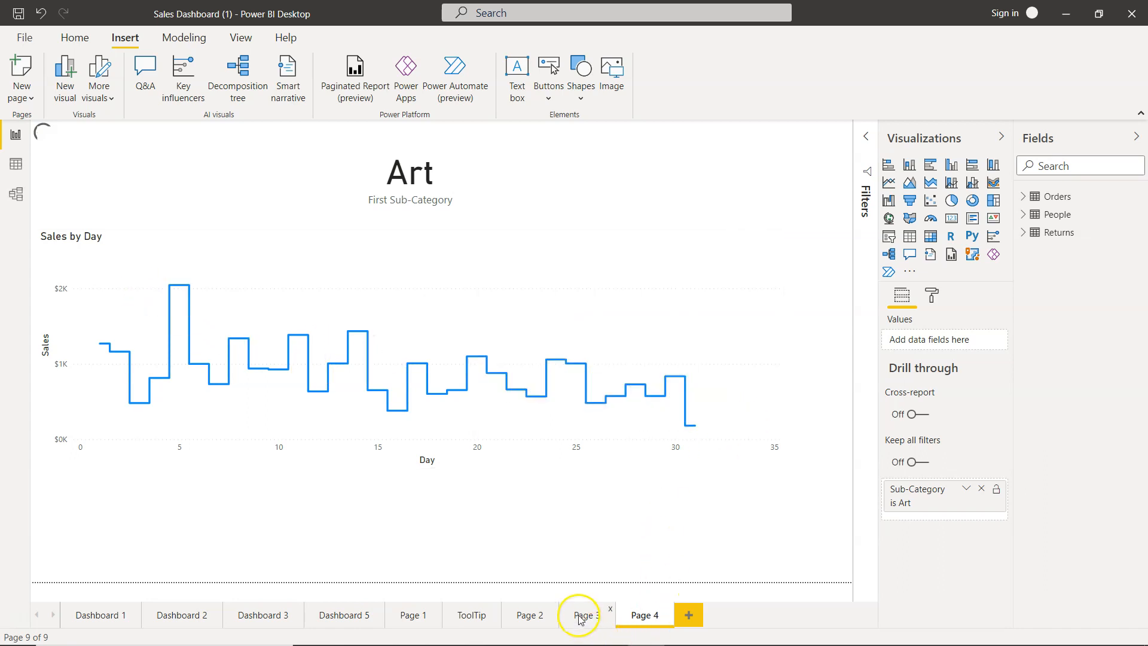
{"action": "left_click", "coordinate": [586, 615]}
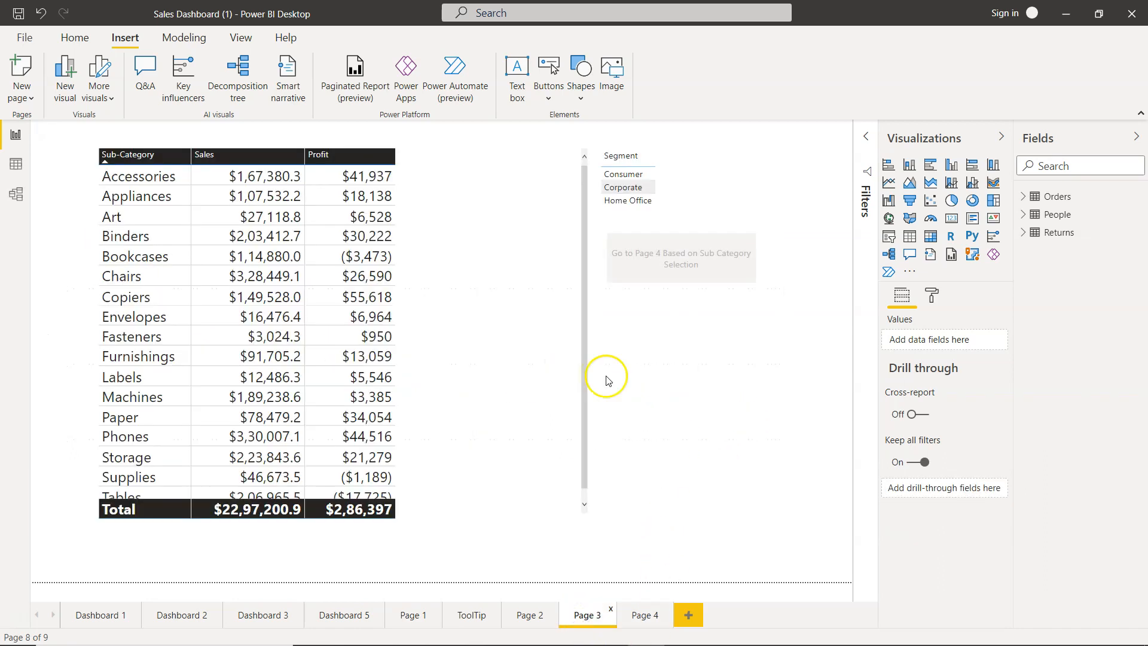
{"action": "mouse_move", "coordinate": [716, 339]}
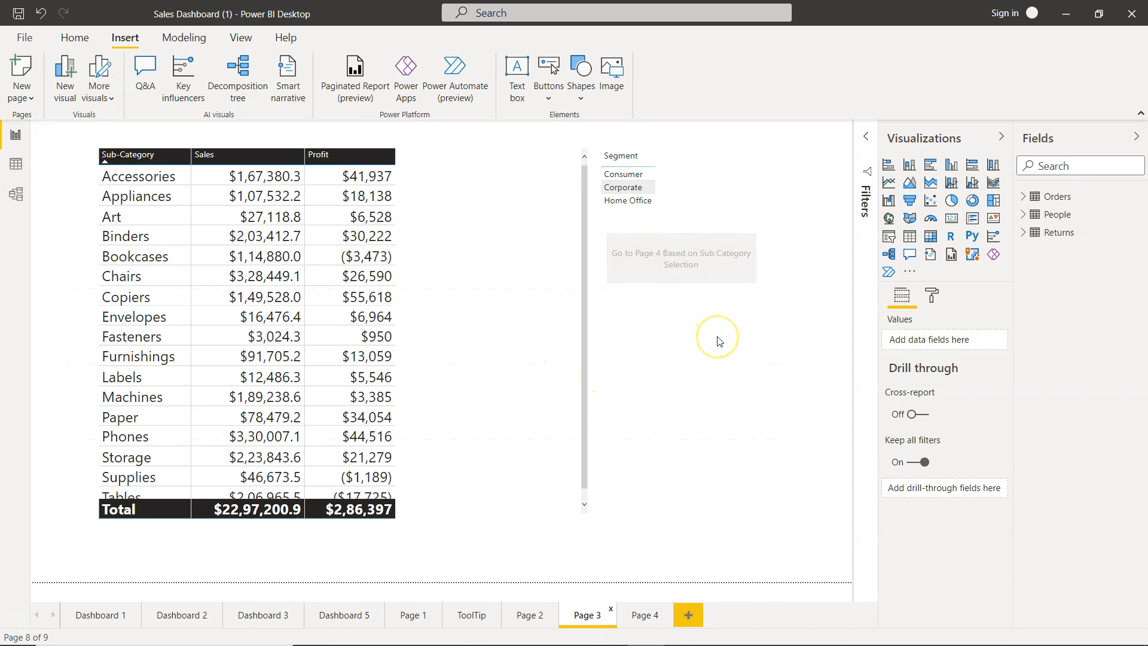
{"action": "mouse_move", "coordinate": [664, 400]}
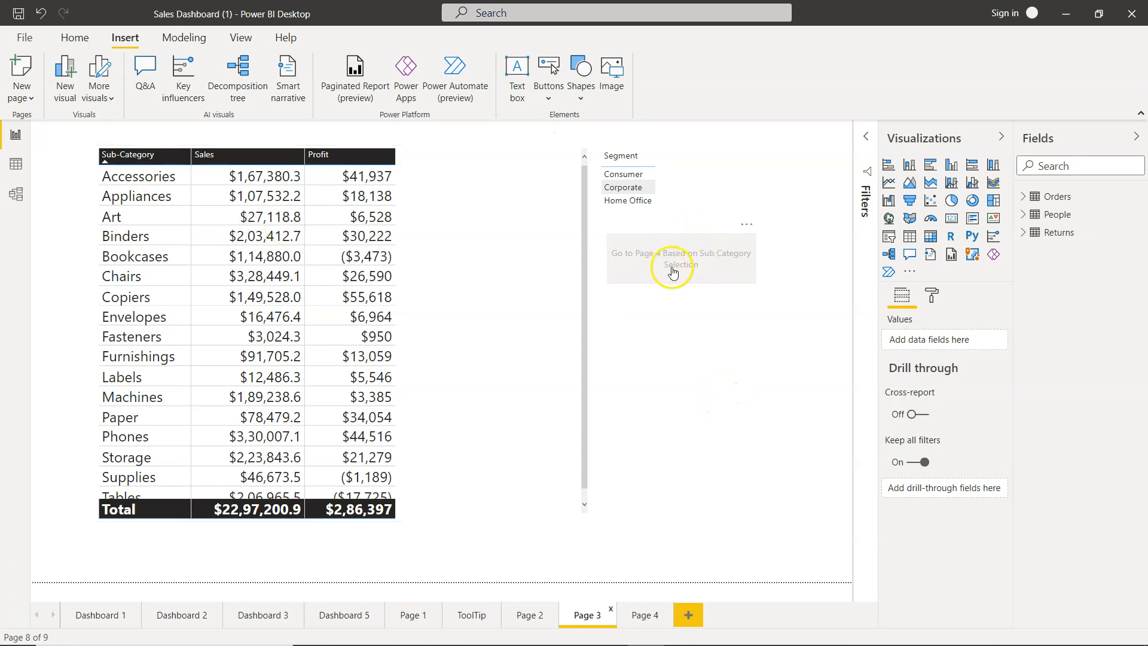
{"action": "mouse_move", "coordinate": [664, 338]}
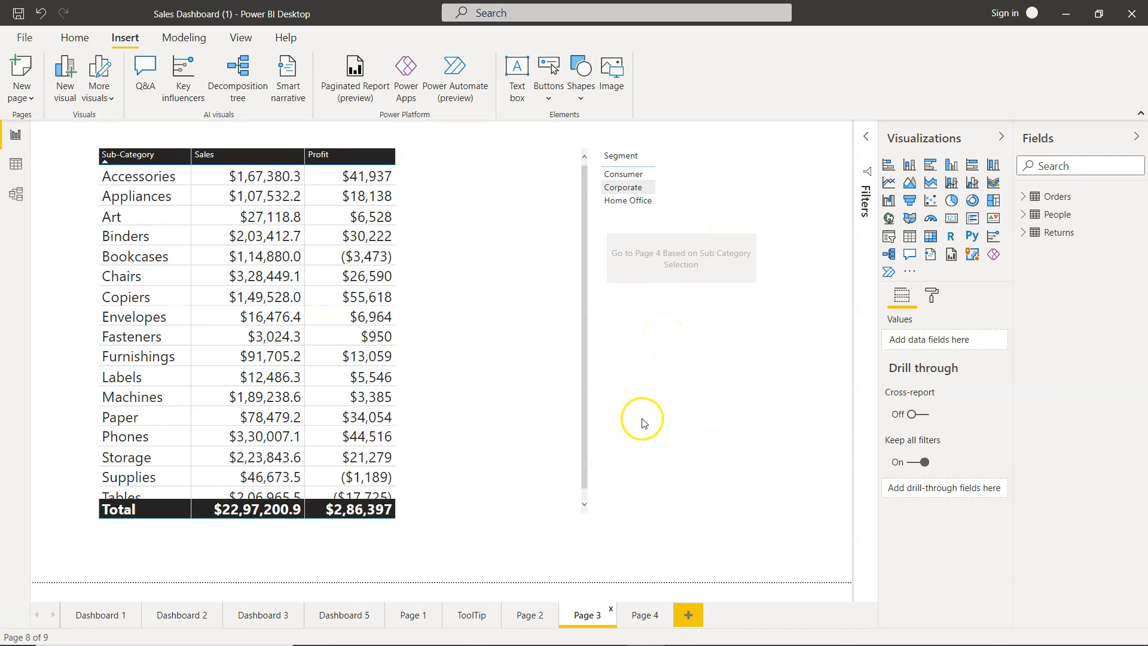
{"action": "mouse_move", "coordinate": [681, 441]}
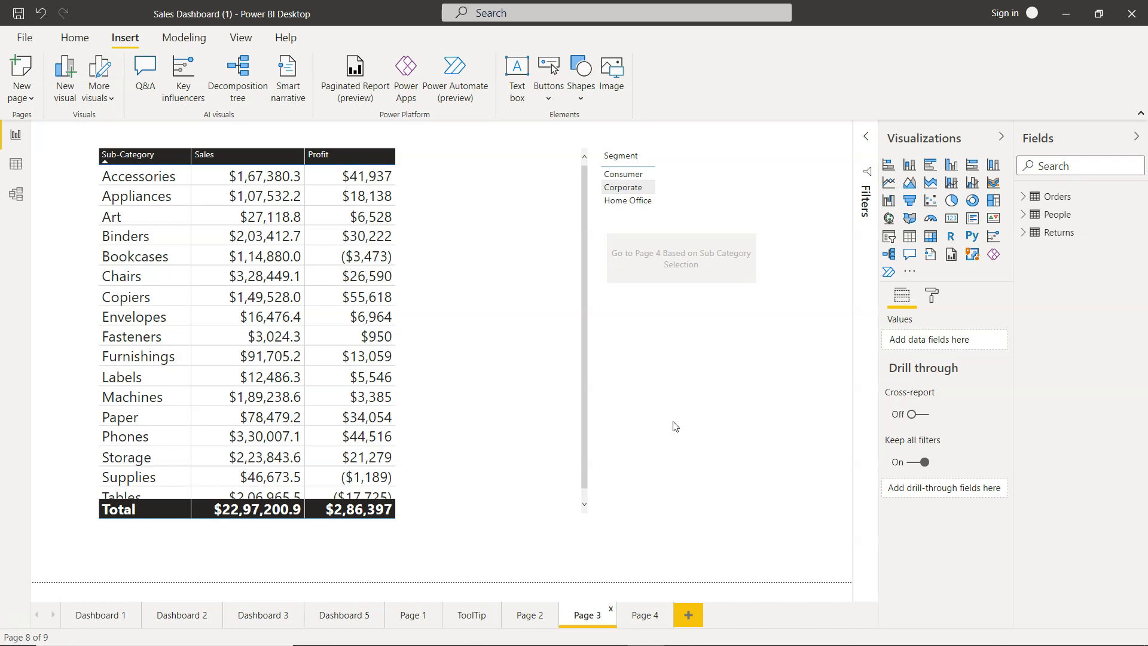
{"action": "mouse_move", "coordinate": [154, 236]}
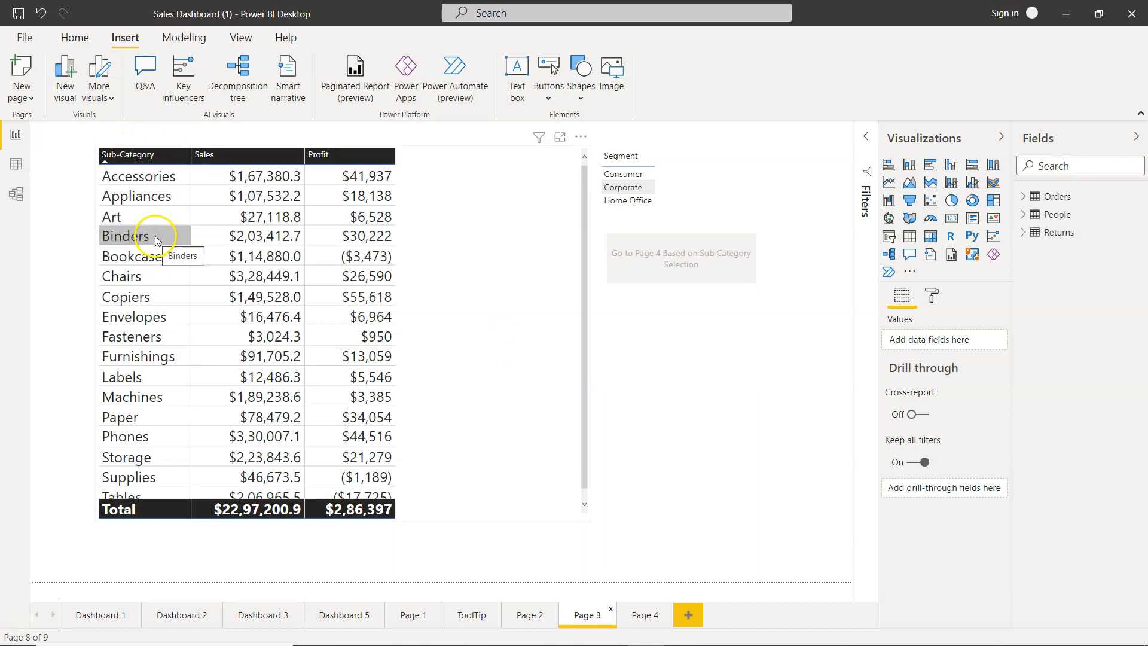
{"action": "right_click", "coordinate": [125, 235]}
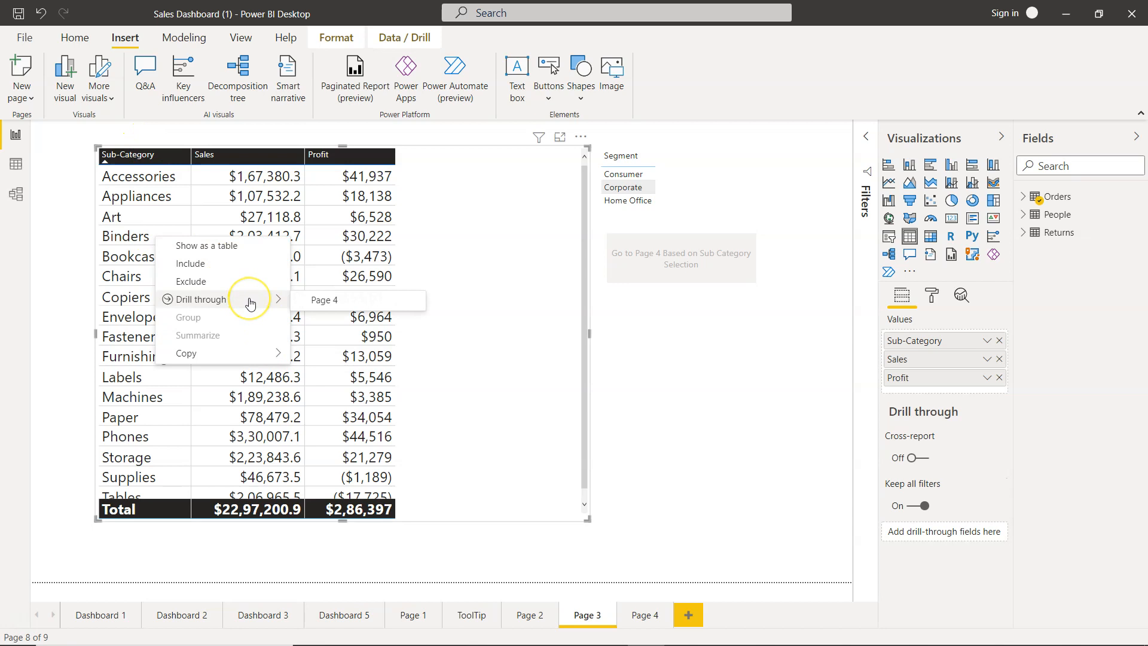
{"action": "left_click", "coordinate": [713, 351]}
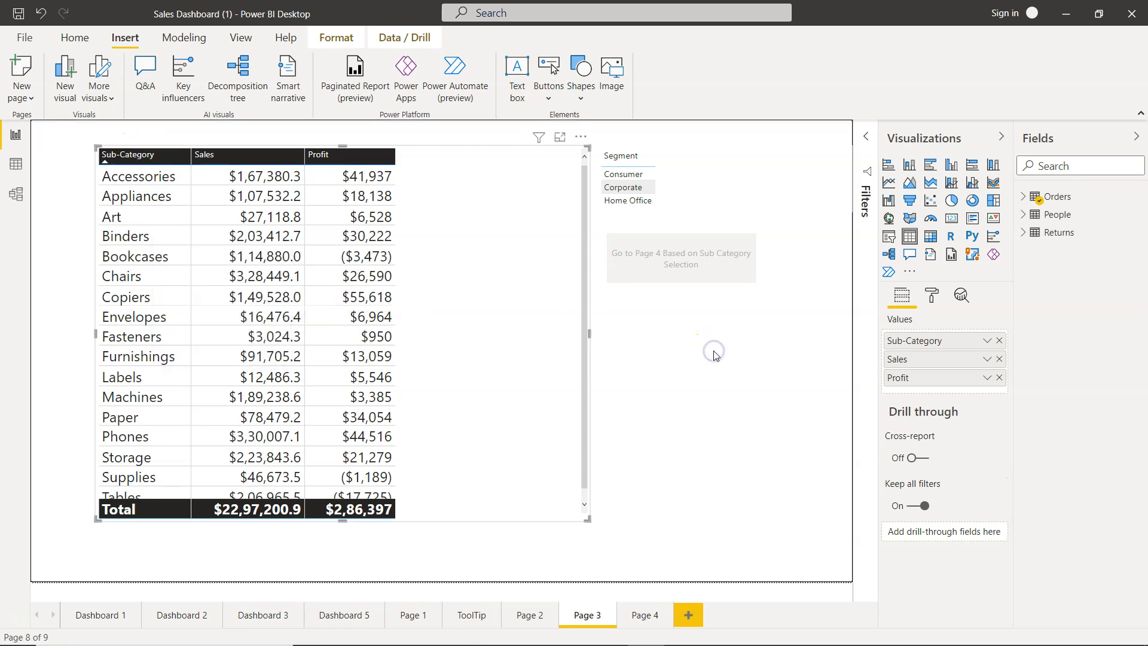